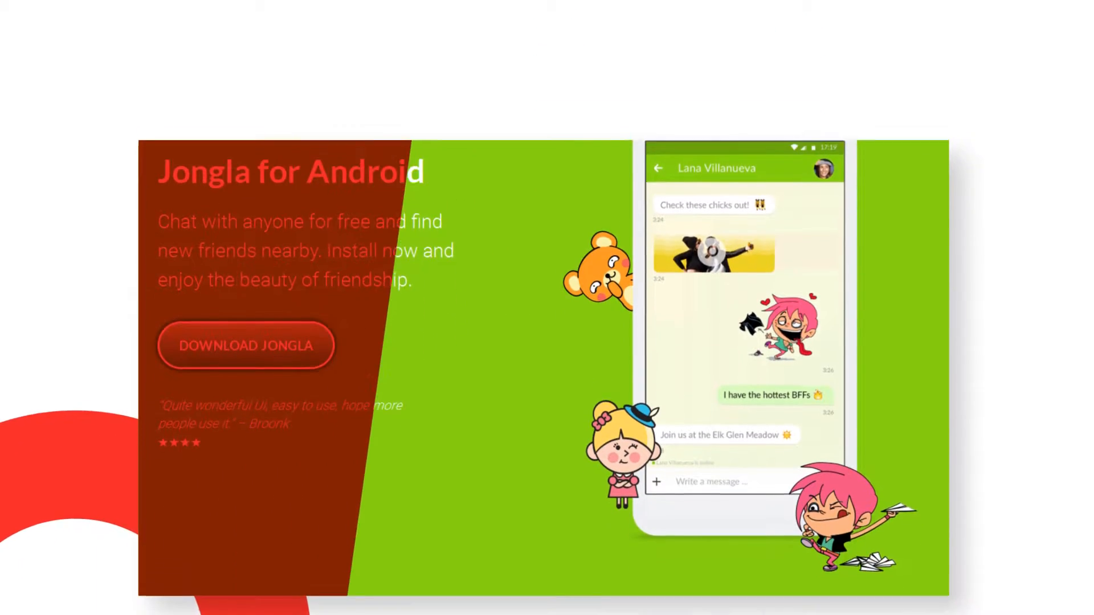
{"action": "scroll", "scroll_direction": "down", "scroll_amount": 3}
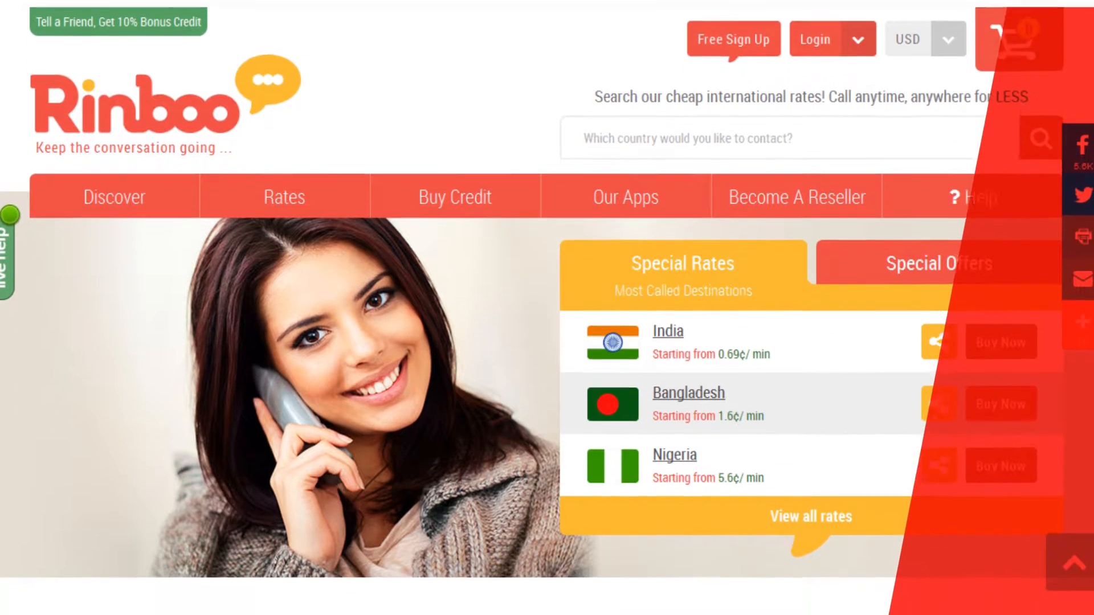
{"action": "scroll", "scroll_direction": "down", "scroll_amount": 3}
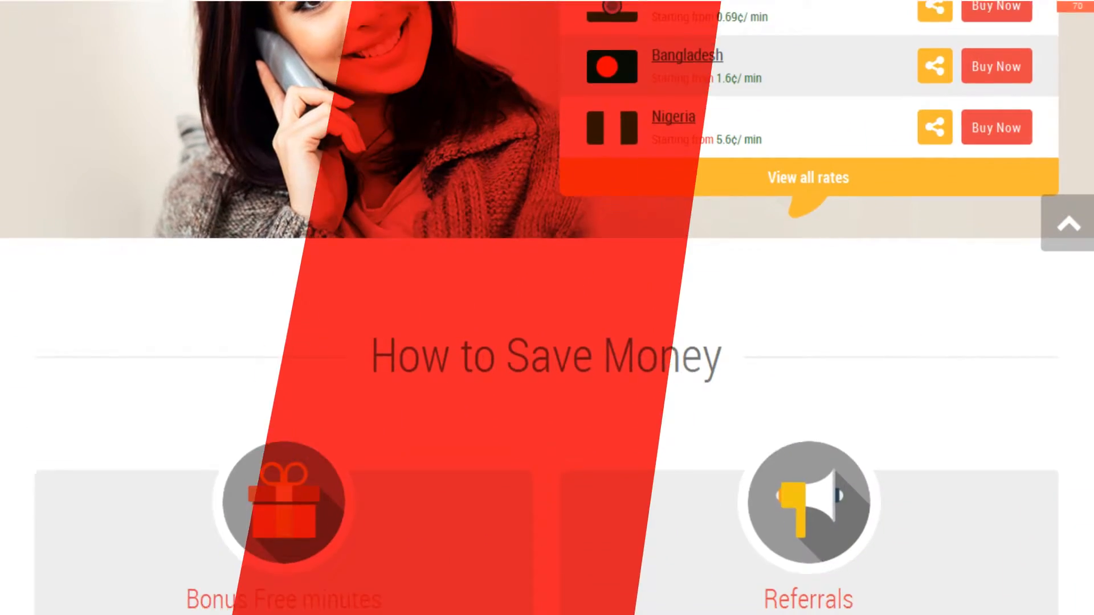
{"action": "scroll", "scroll_direction": "down", "scroll_amount": 3}
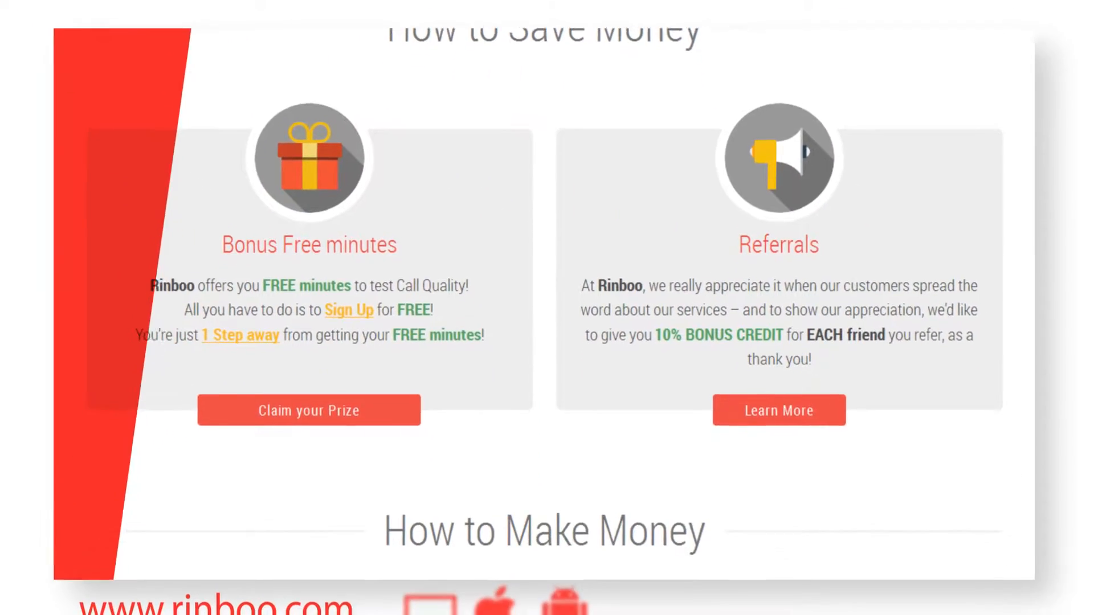
{"action": "scroll", "scroll_direction": "down", "scroll_amount": 3}
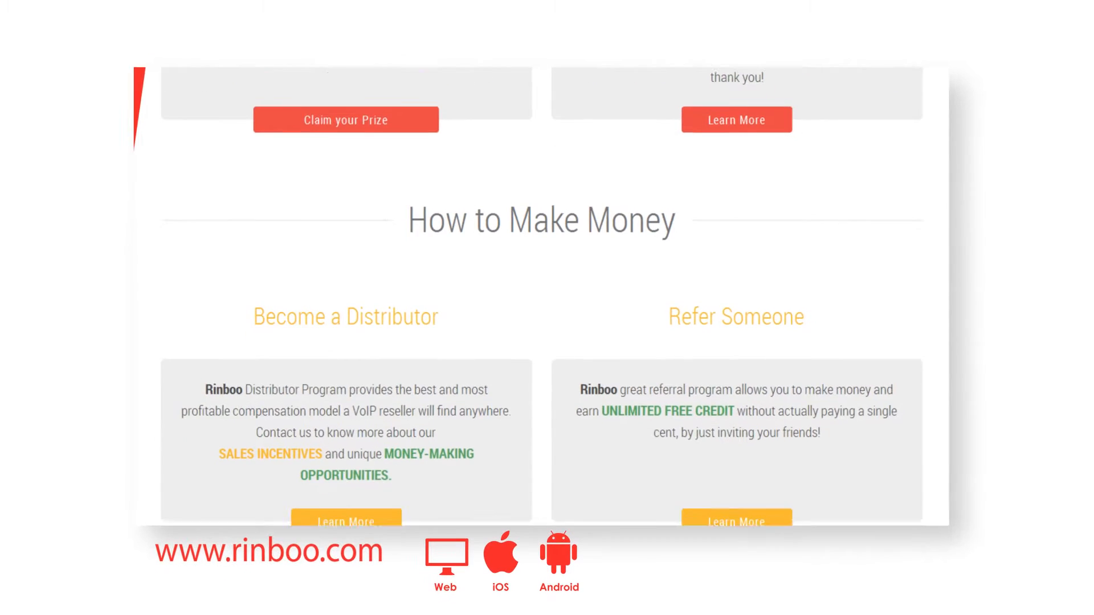
{"action": "scroll", "scroll_direction": "down", "scroll_amount": 3}
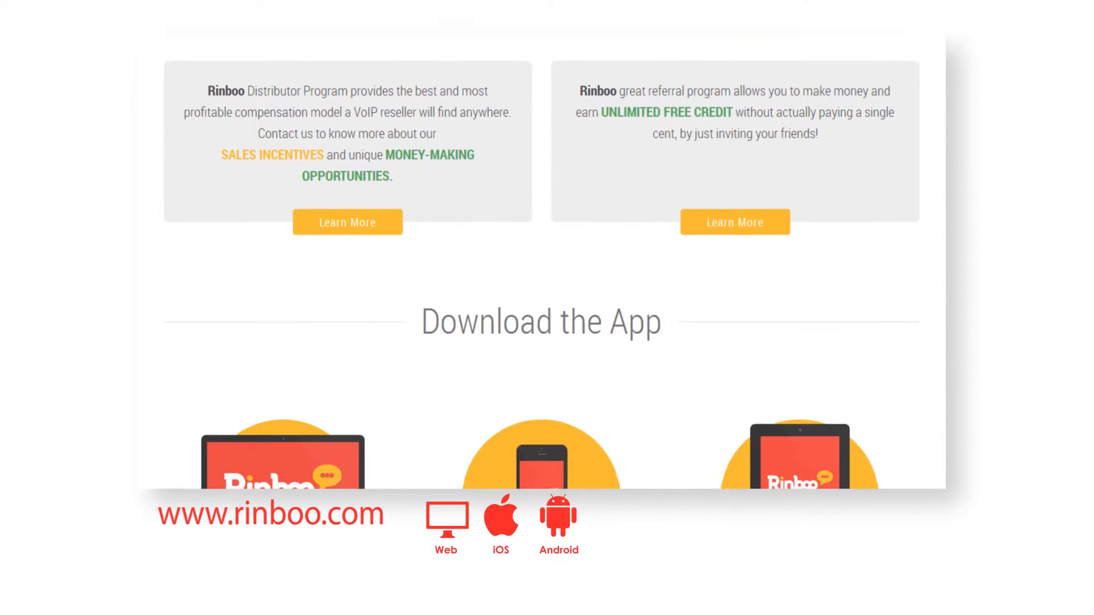
{"action": "scroll", "scroll_direction": "down", "scroll_amount": 3}
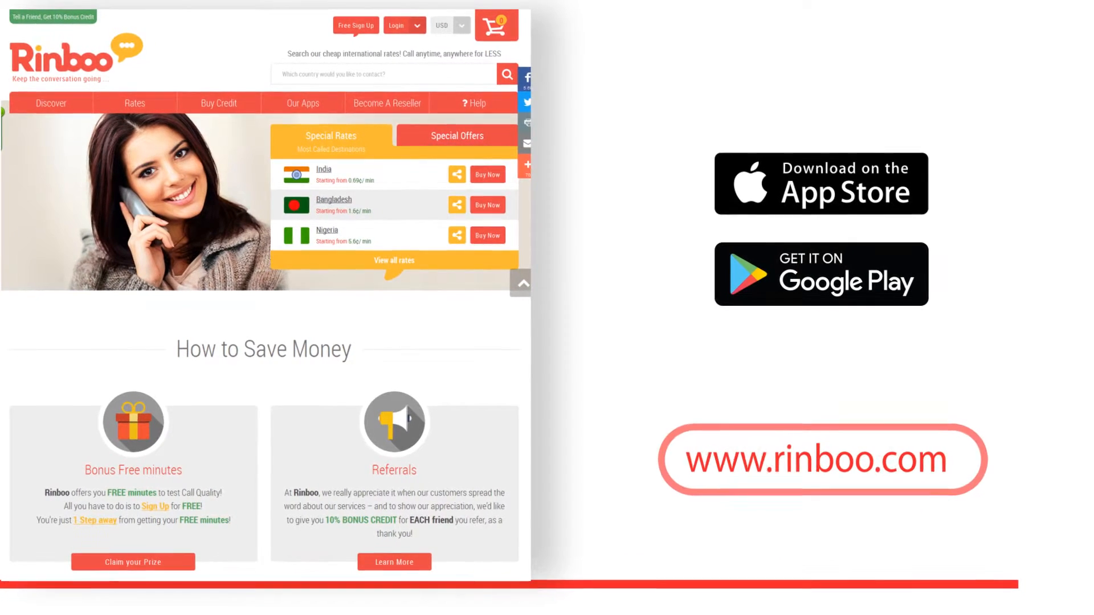
{"action": "scroll", "scroll_direction": "down", "scroll_amount": 3}
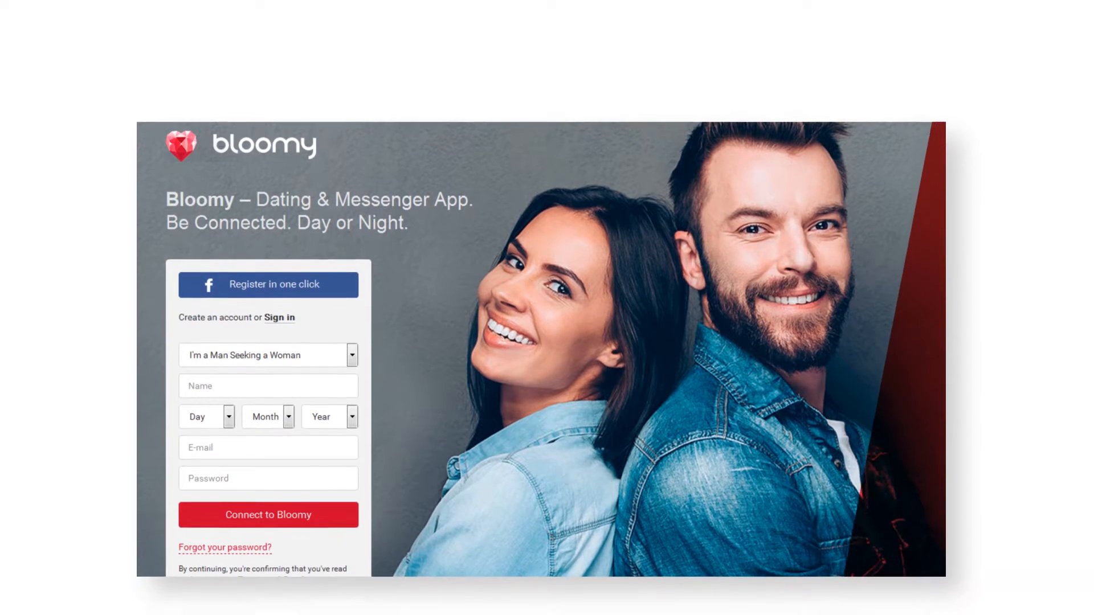
{"action": "scroll", "scroll_direction": "down", "scroll_amount": 3}
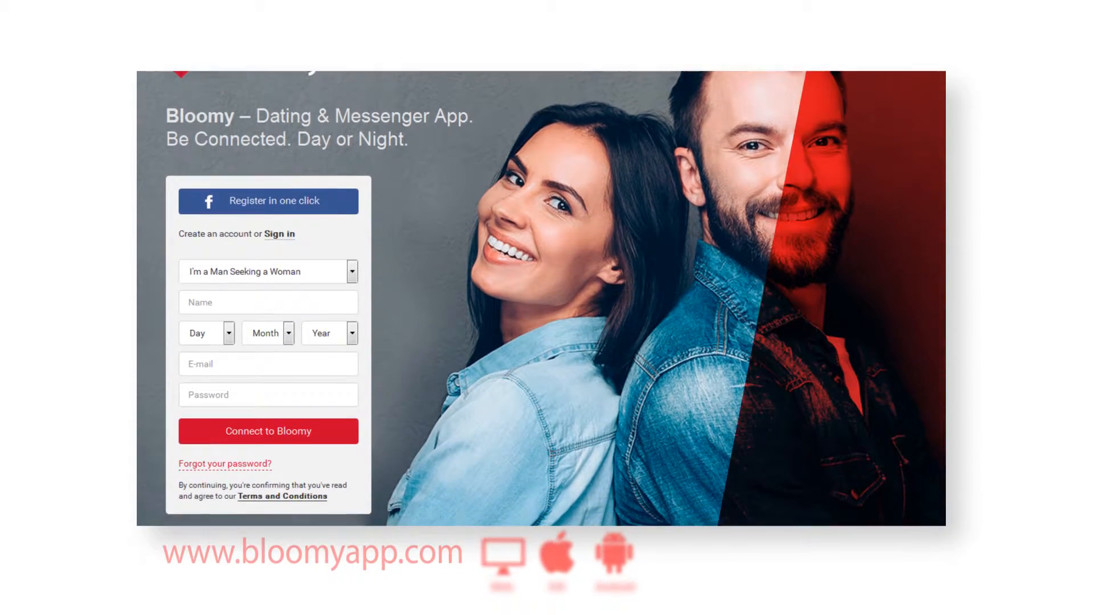
{"action": "scroll", "scroll_direction": "down", "scroll_amount": 3}
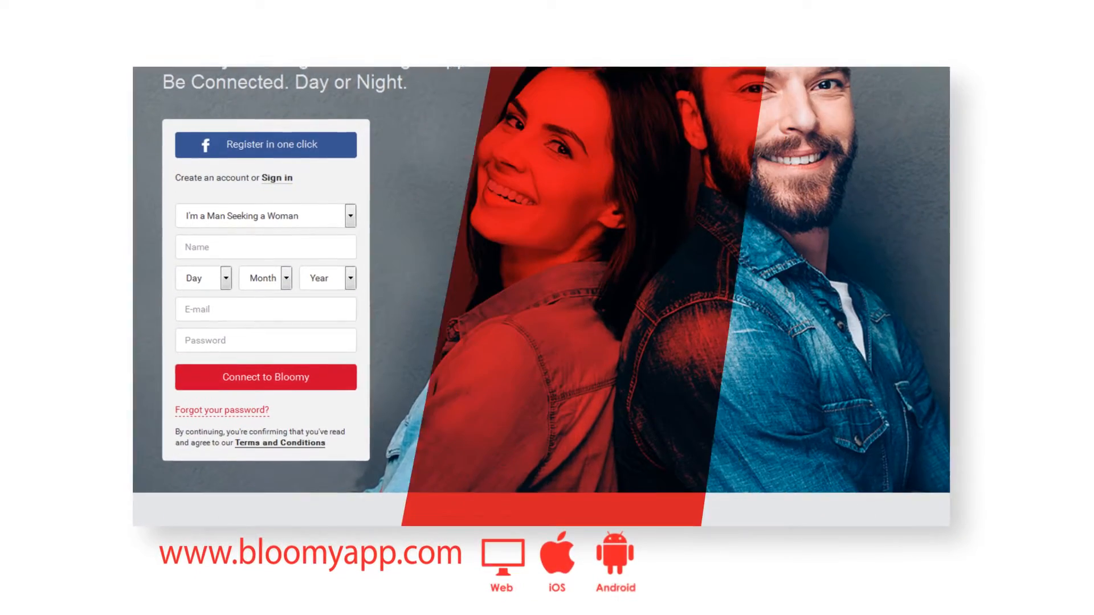
{"action": "scroll", "scroll_direction": "down", "scroll_amount": 3}
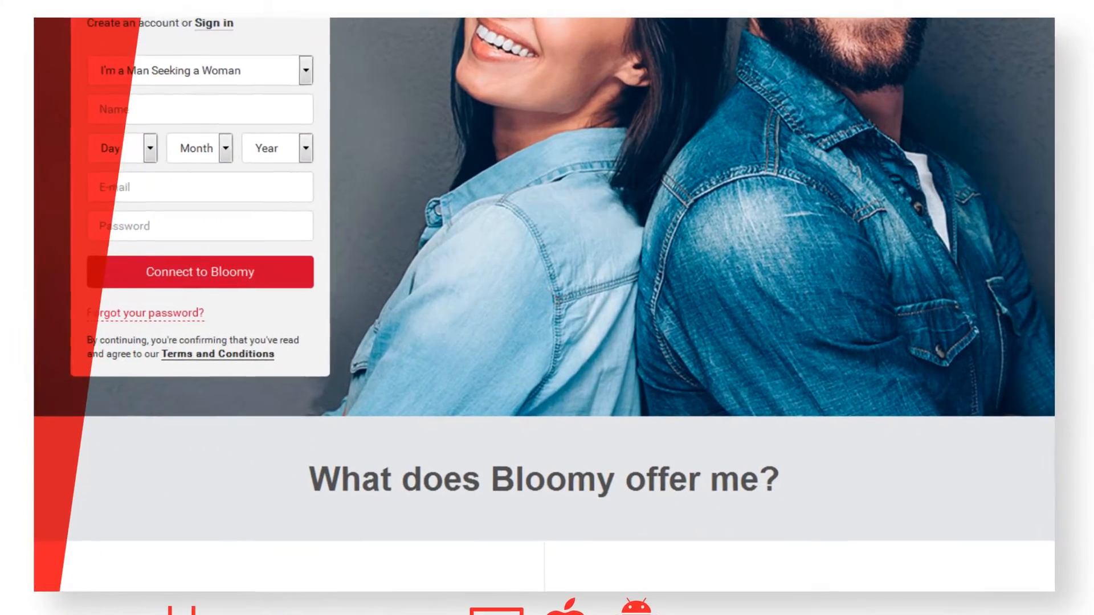
{"action": "scroll", "scroll_direction": "down", "scroll_amount": 3}
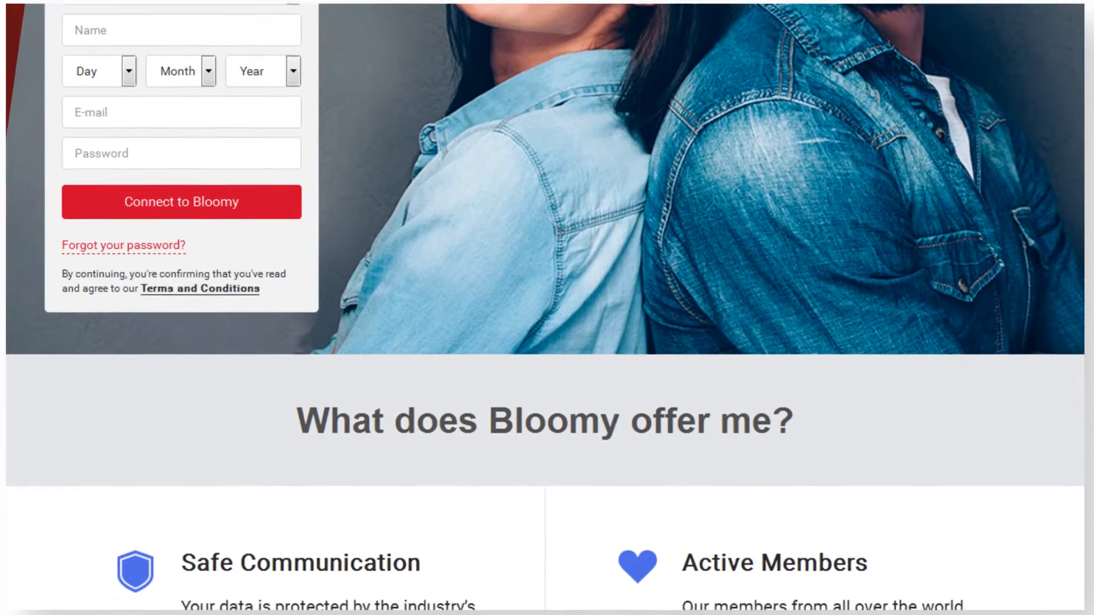
{"action": "scroll", "scroll_direction": "down", "scroll_amount": 3}
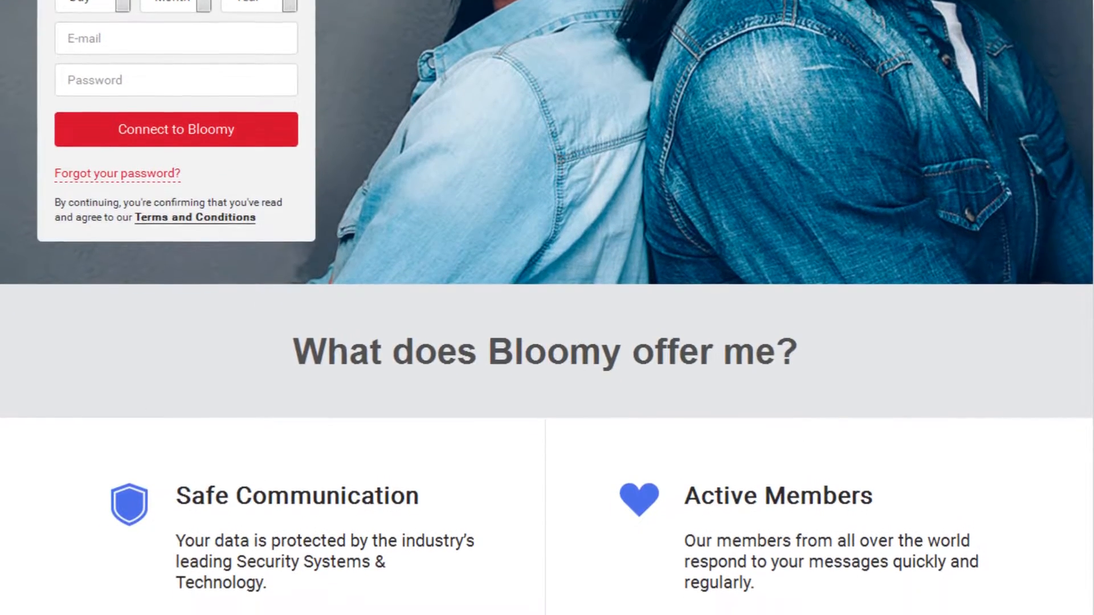
{"action": "scroll", "scroll_direction": "down", "scroll_amount": 3}
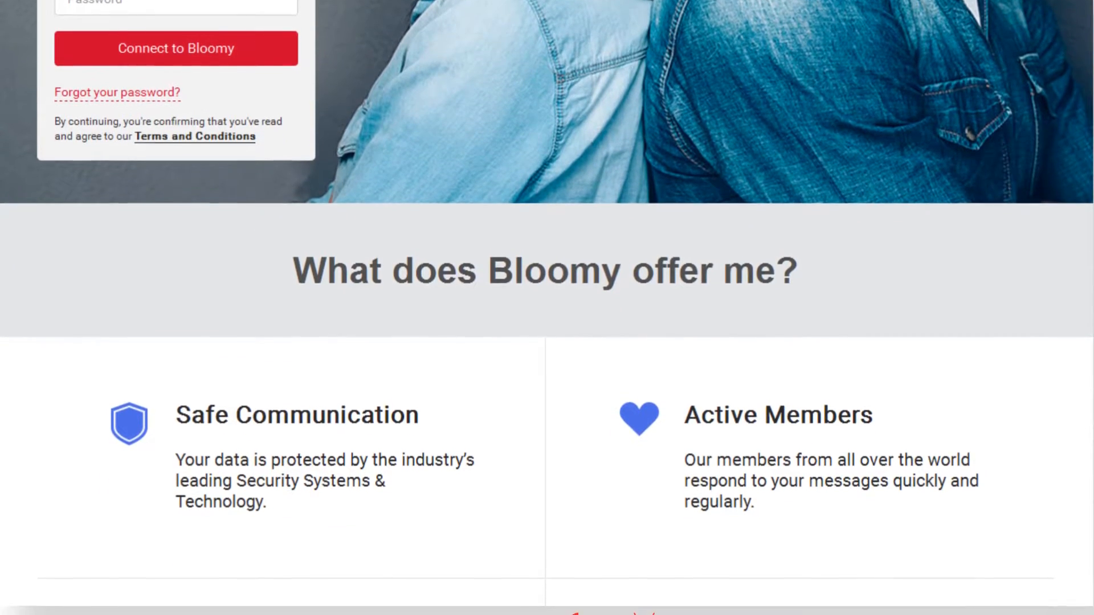
{"action": "scroll", "scroll_direction": "down", "scroll_amount": 3}
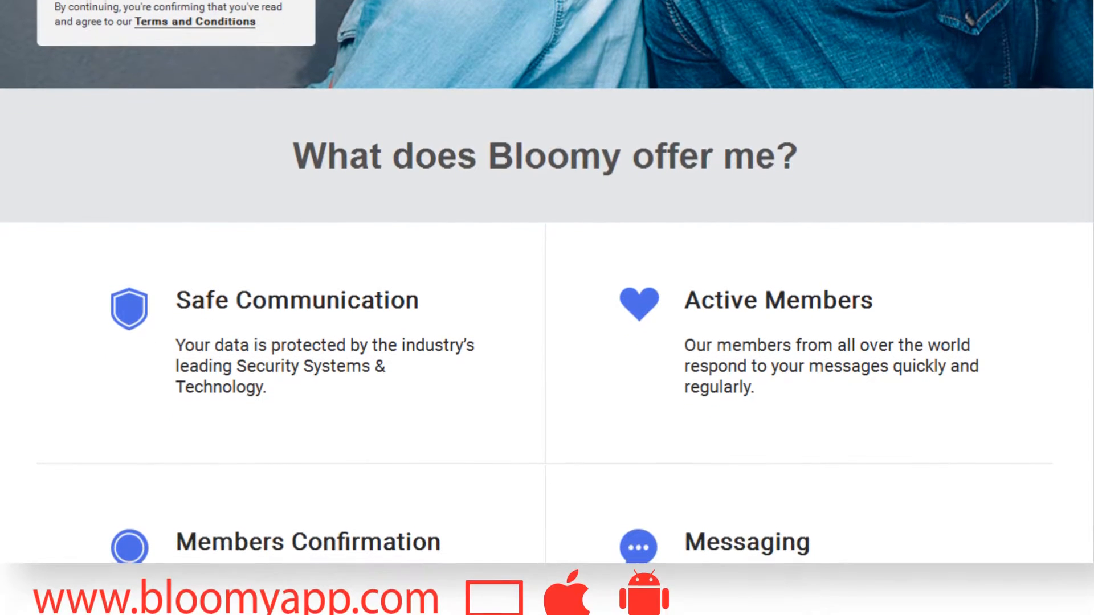
{"action": "scroll", "scroll_direction": "down", "scroll_amount": 3}
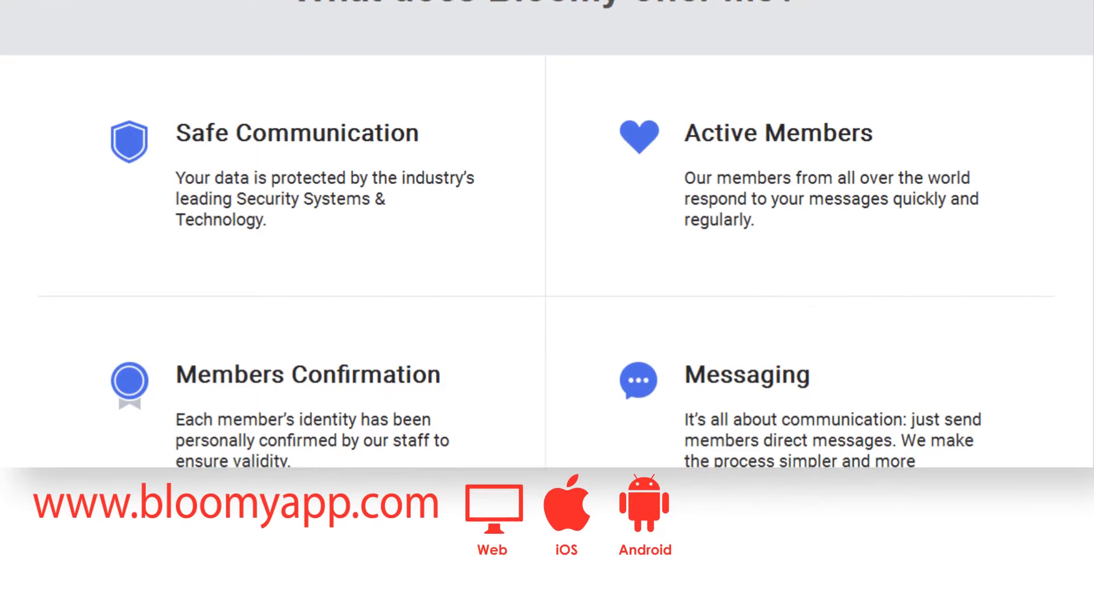
{"action": "scroll", "scroll_direction": "down", "scroll_amount": 3}
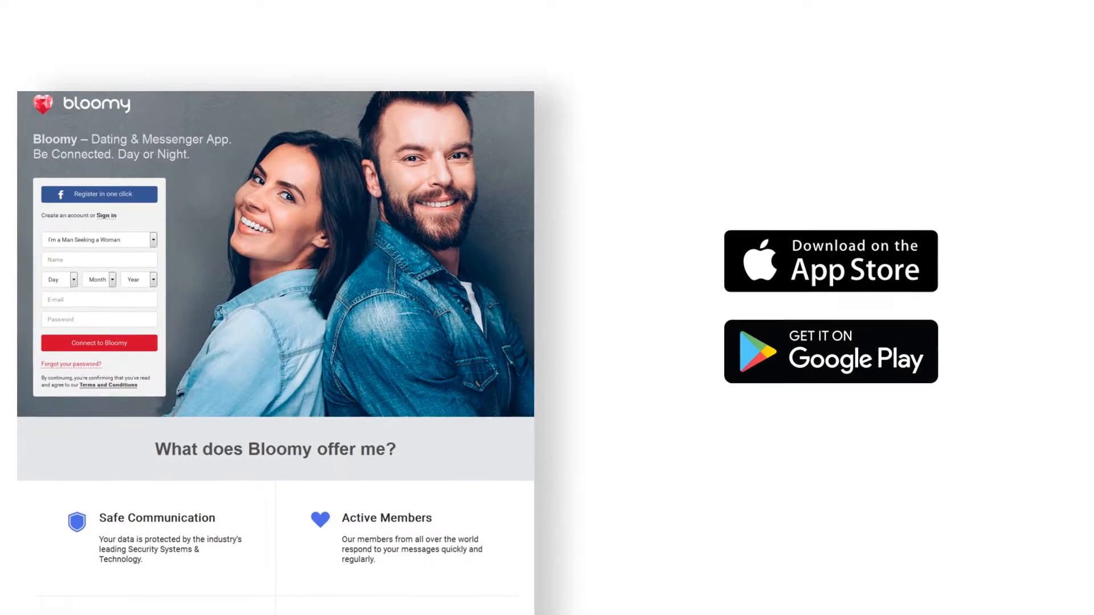
{"action": "scroll", "scroll_direction": "down", "scroll_amount": 3}
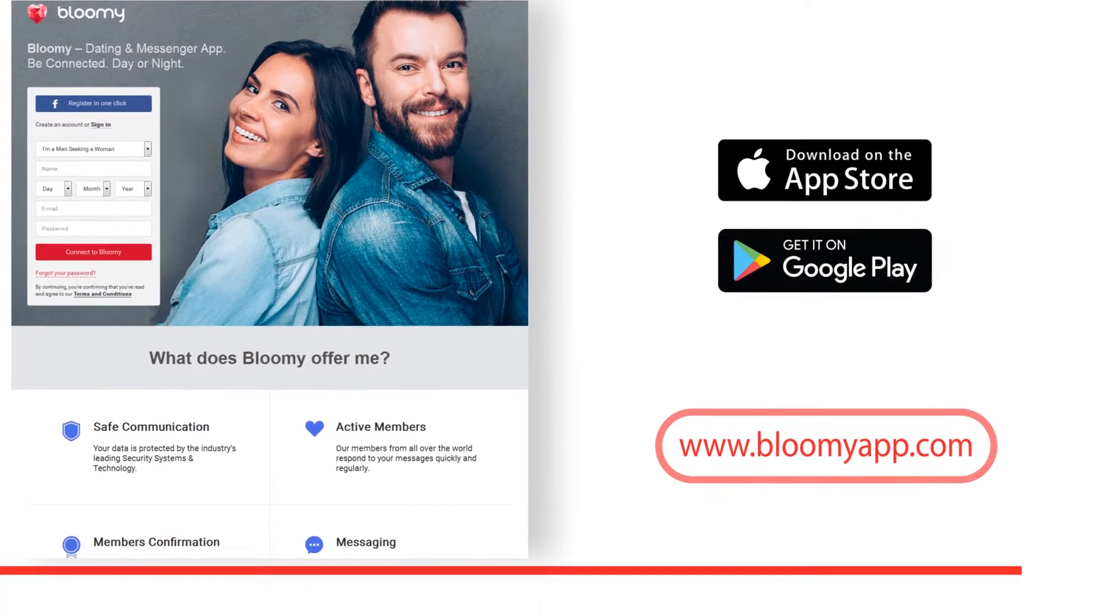
{"action": "scroll", "scroll_direction": "down", "scroll_amount": 3}
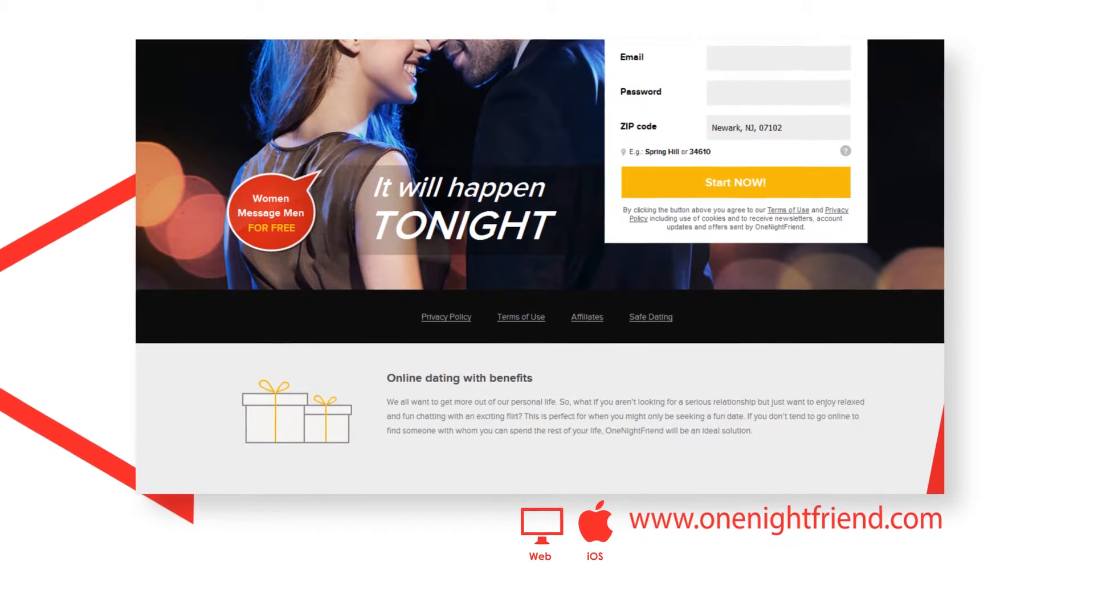
{"action": "scroll", "scroll_direction": "down", "scroll_amount": 3}
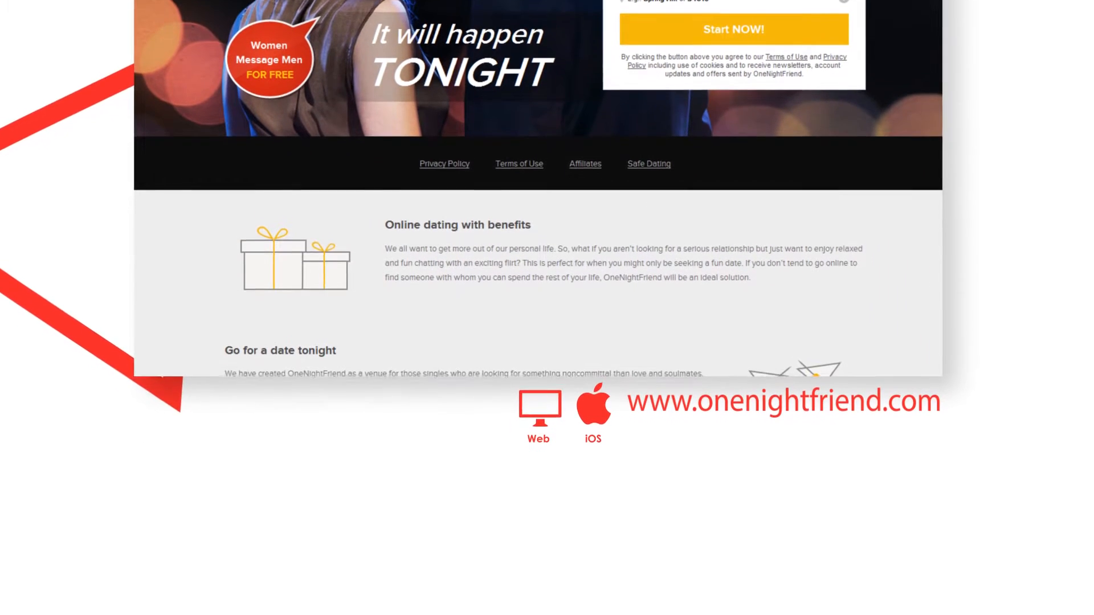
{"action": "scroll", "scroll_direction": "down", "scroll_amount": 3}
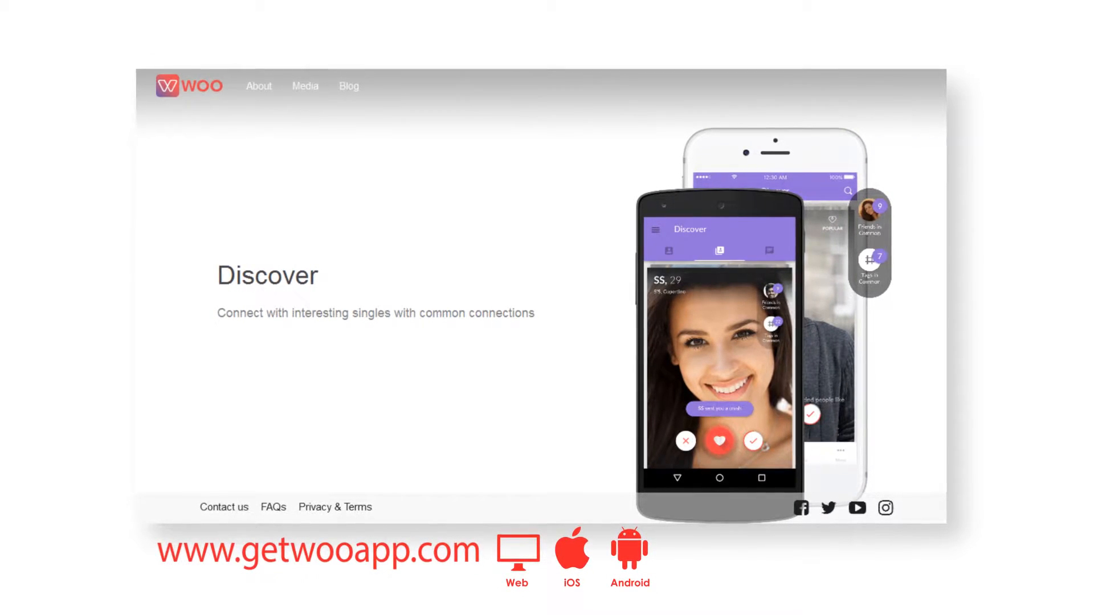
{"action": "scroll", "scroll_direction": "down", "scroll_amount": 3}
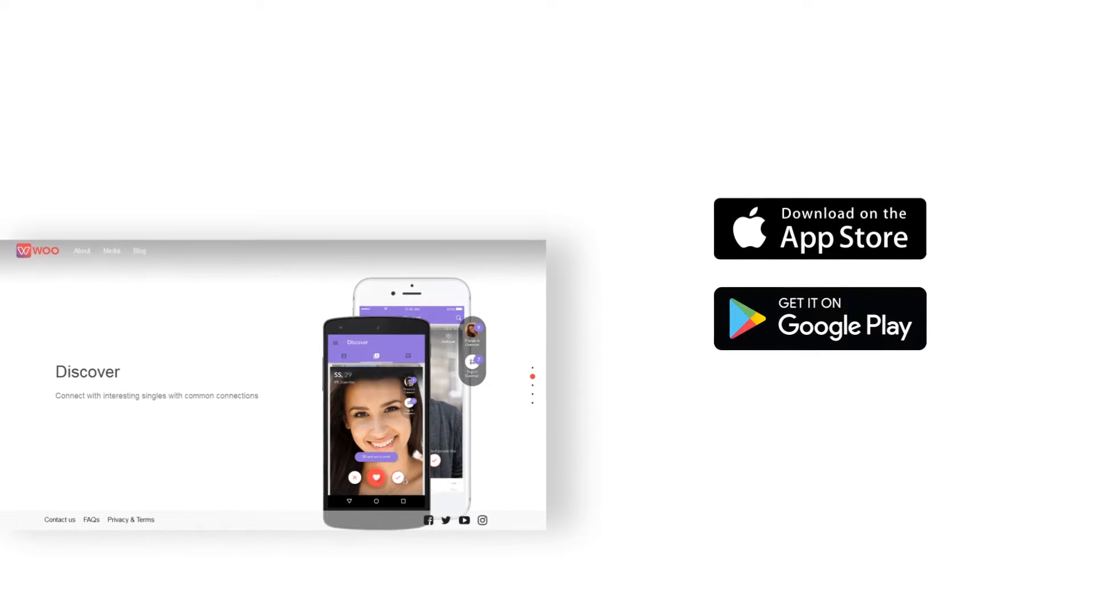
{"action": "scroll", "scroll_direction": "down", "scroll_amount": 3}
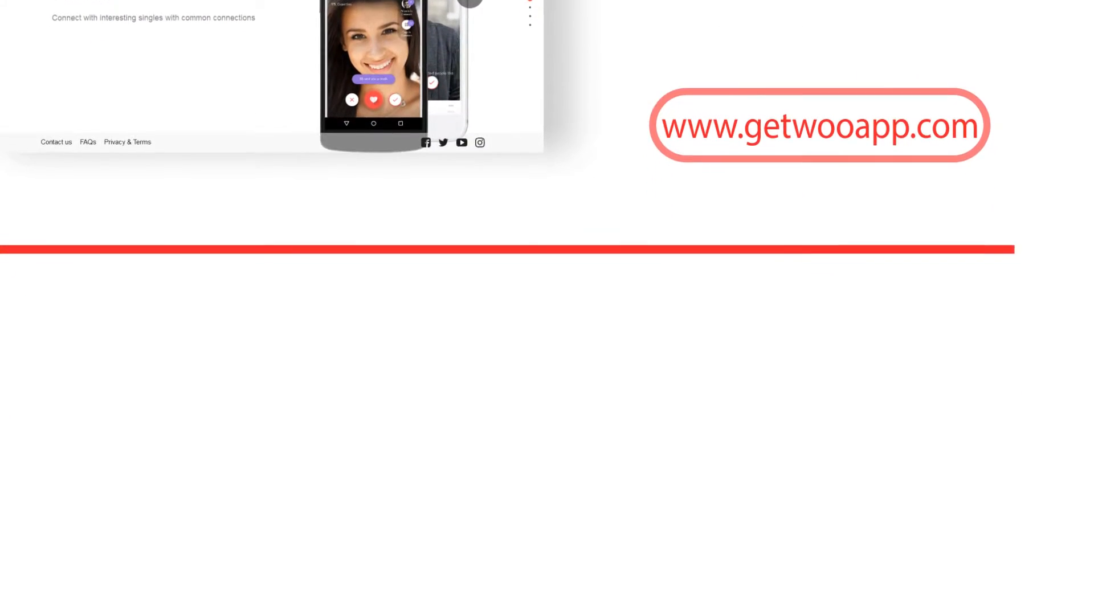
{"action": "scroll", "scroll_direction": "down", "scroll_amount": 3}
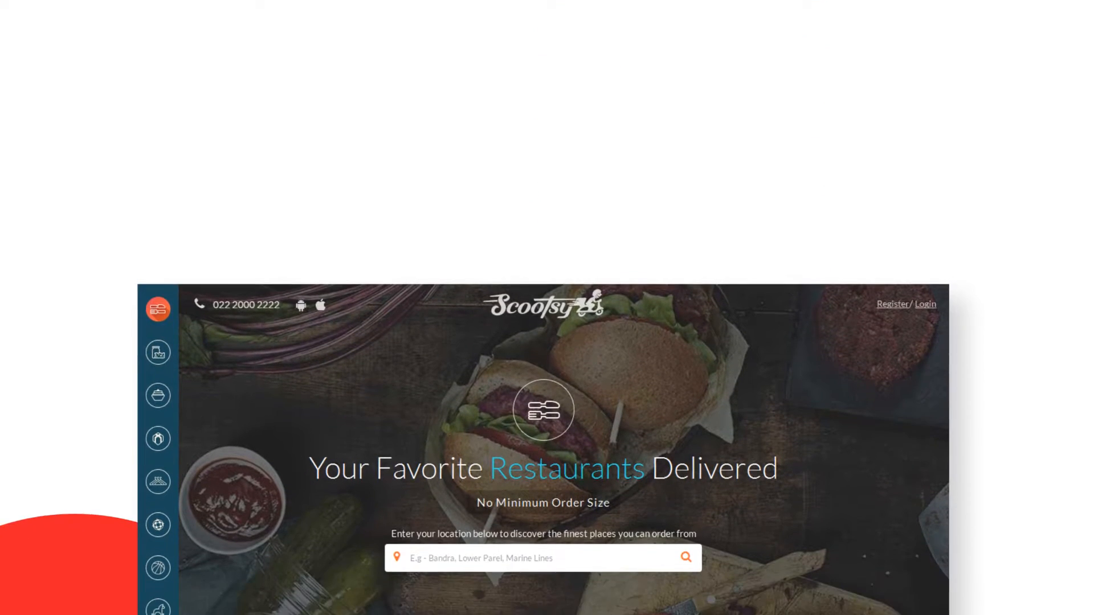
{"action": "scroll", "scroll_direction": "down", "scroll_amount": 3}
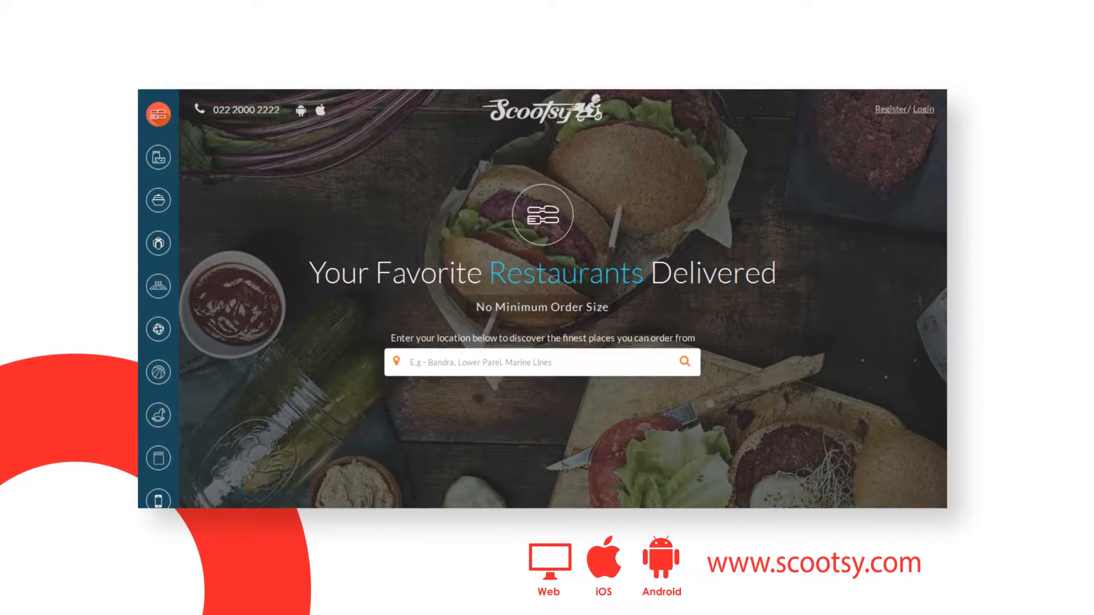
{"action": "scroll", "scroll_direction": "down", "scroll_amount": 3}
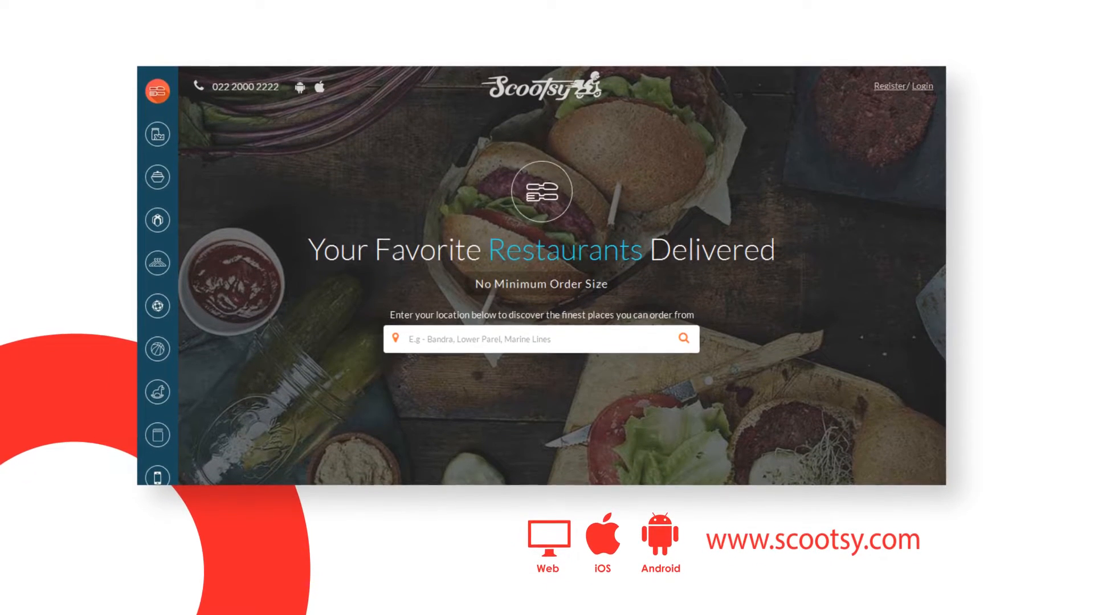
{"action": "scroll", "scroll_direction": "down", "scroll_amount": 3}
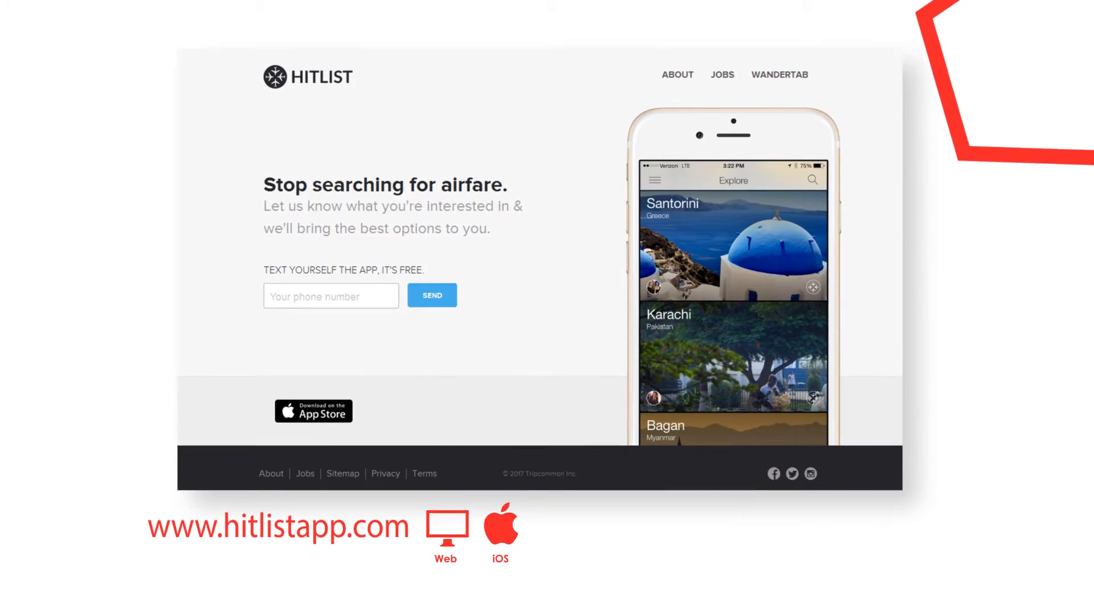
{"action": "scroll", "scroll_direction": "down", "scroll_amount": 3}
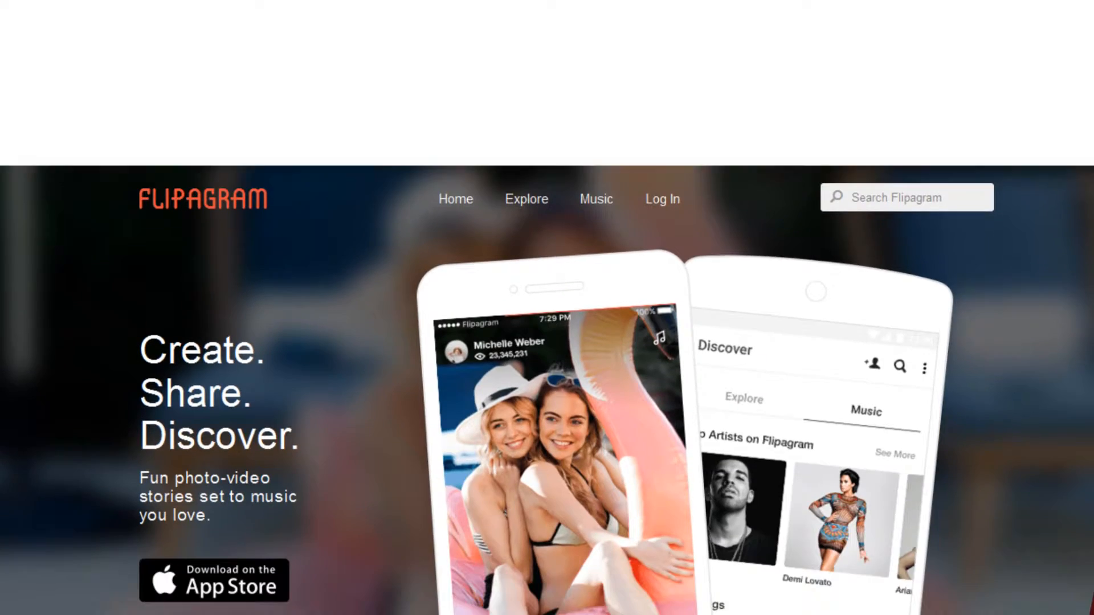
{"action": "scroll", "scroll_direction": "down", "scroll_amount": 3}
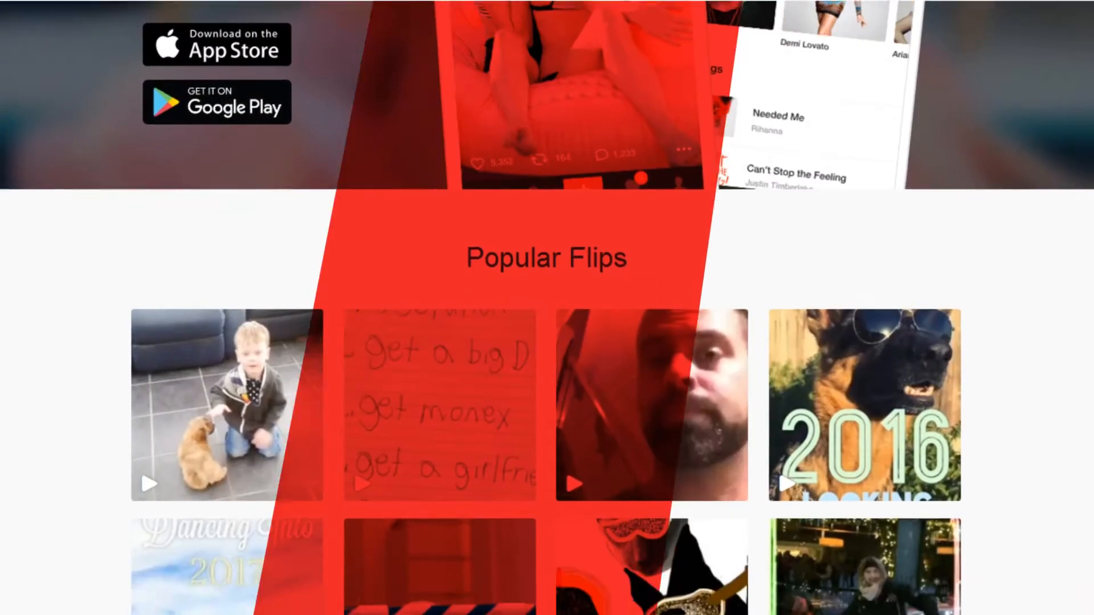
{"action": "scroll", "scroll_direction": "down", "scroll_amount": 3}
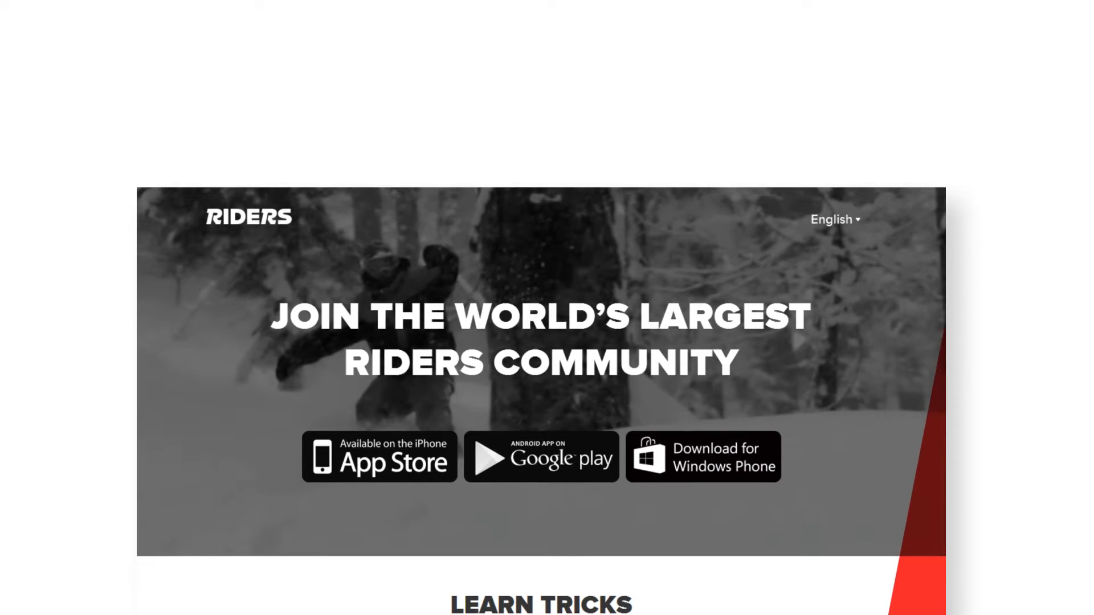
{"action": "scroll", "scroll_direction": "down", "scroll_amount": 3}
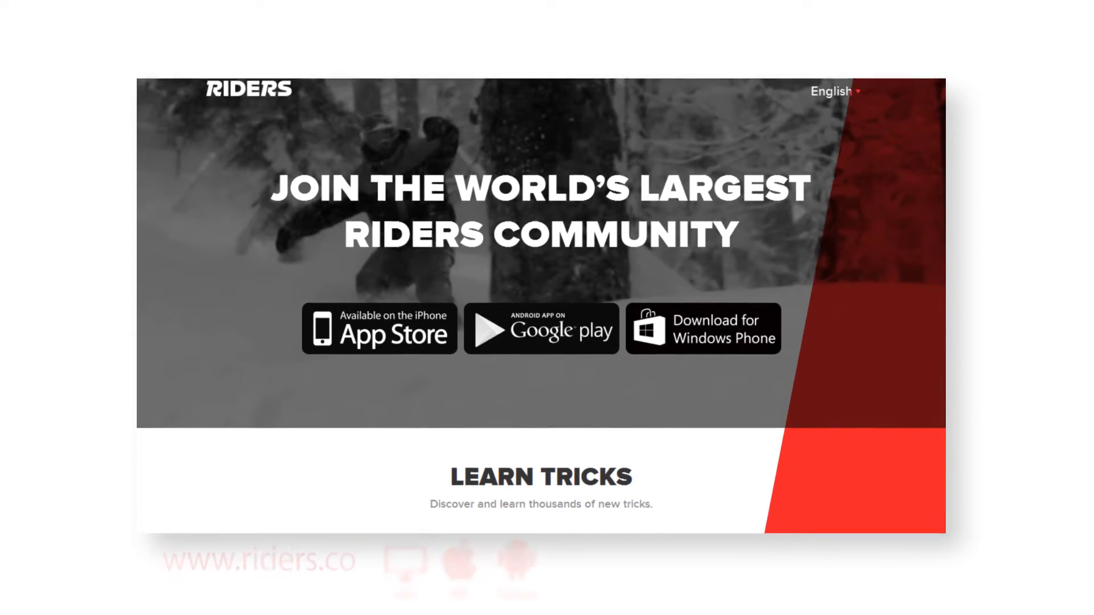
{"action": "scroll", "scroll_direction": "down", "scroll_amount": 3}
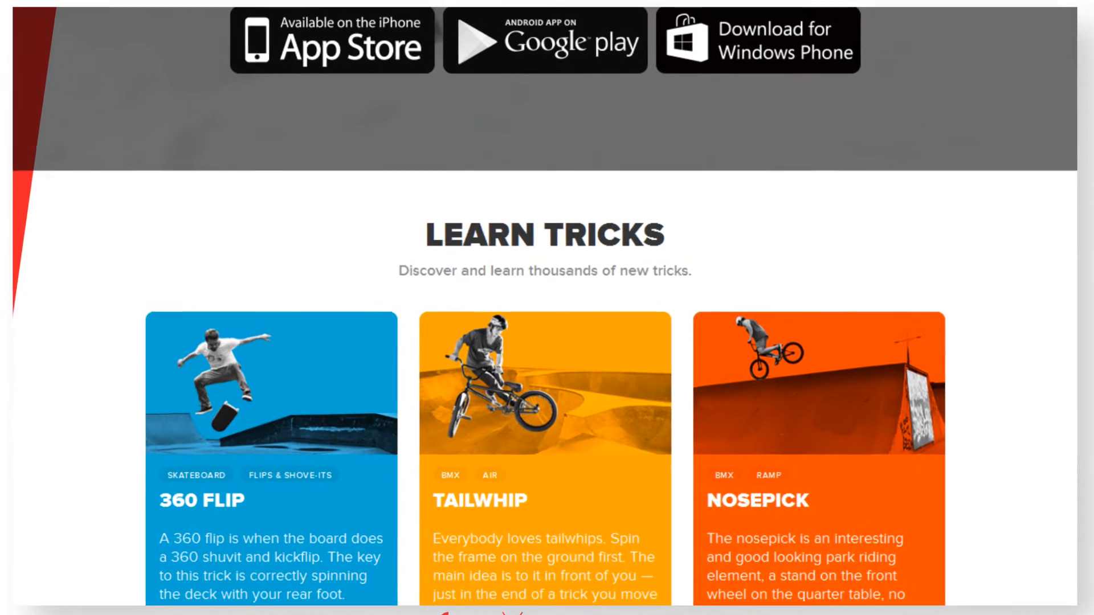
{"action": "scroll", "scroll_direction": "down", "scroll_amount": 3}
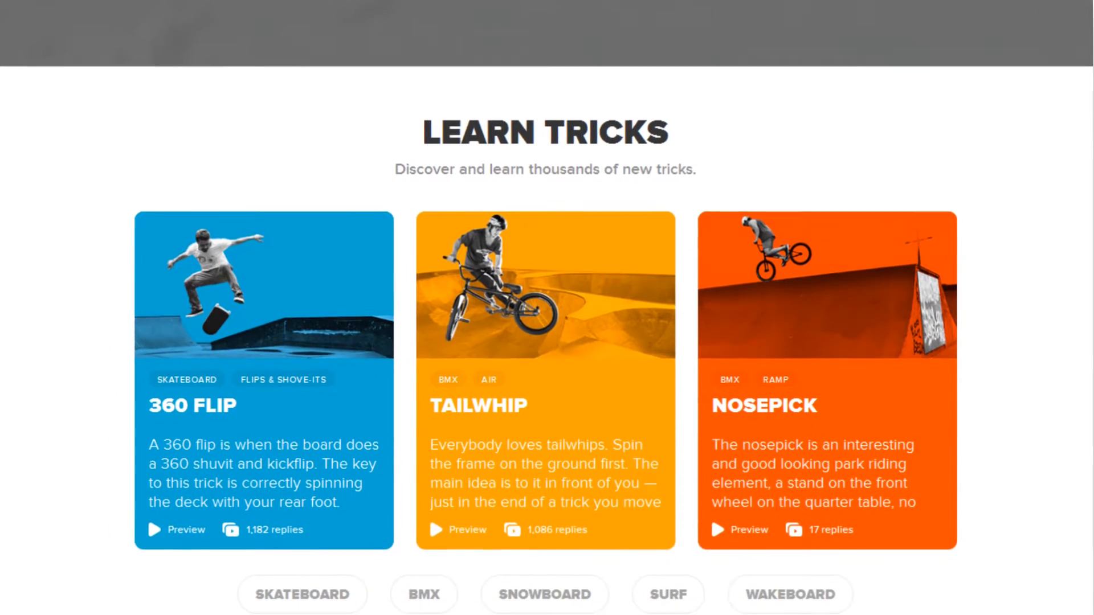
{"action": "scroll", "scroll_direction": "down", "scroll_amount": 3}
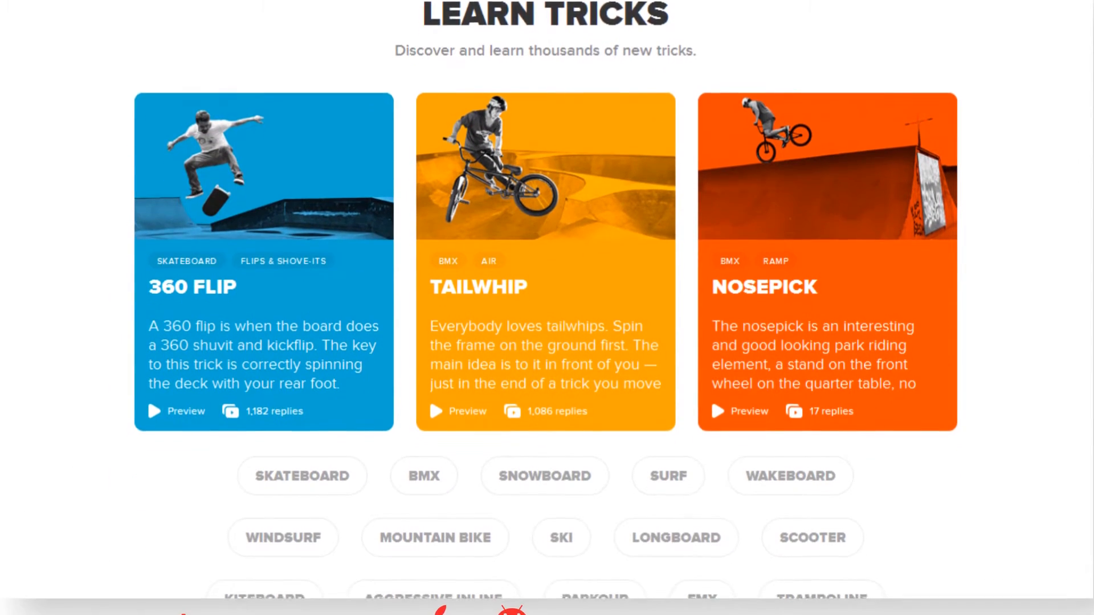
{"action": "scroll", "scroll_direction": "down", "scroll_amount": 3}
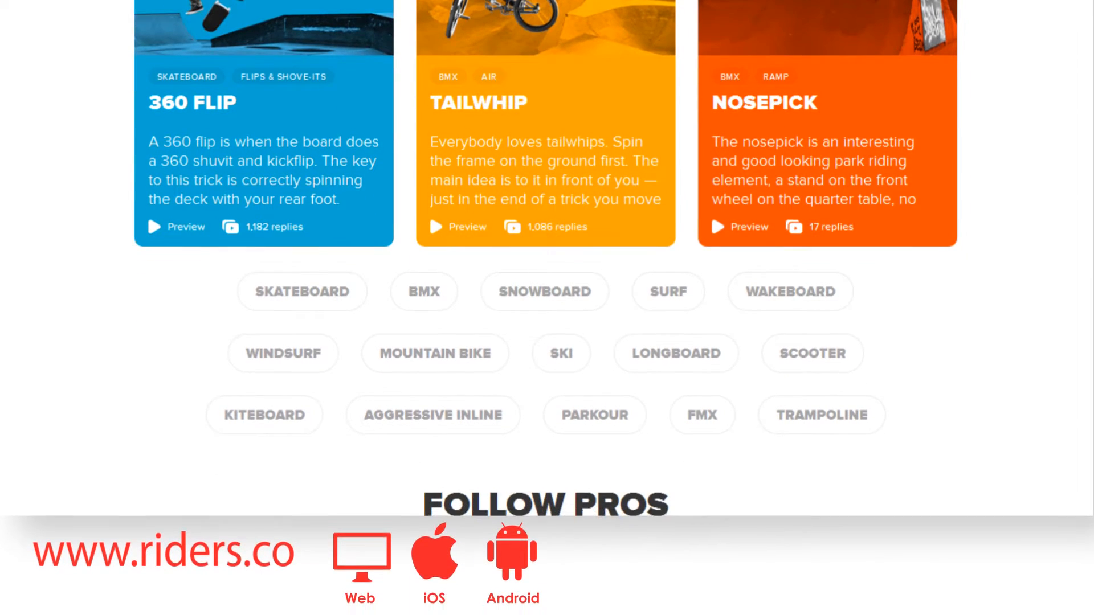
{"action": "scroll", "scroll_direction": "down", "scroll_amount": 3}
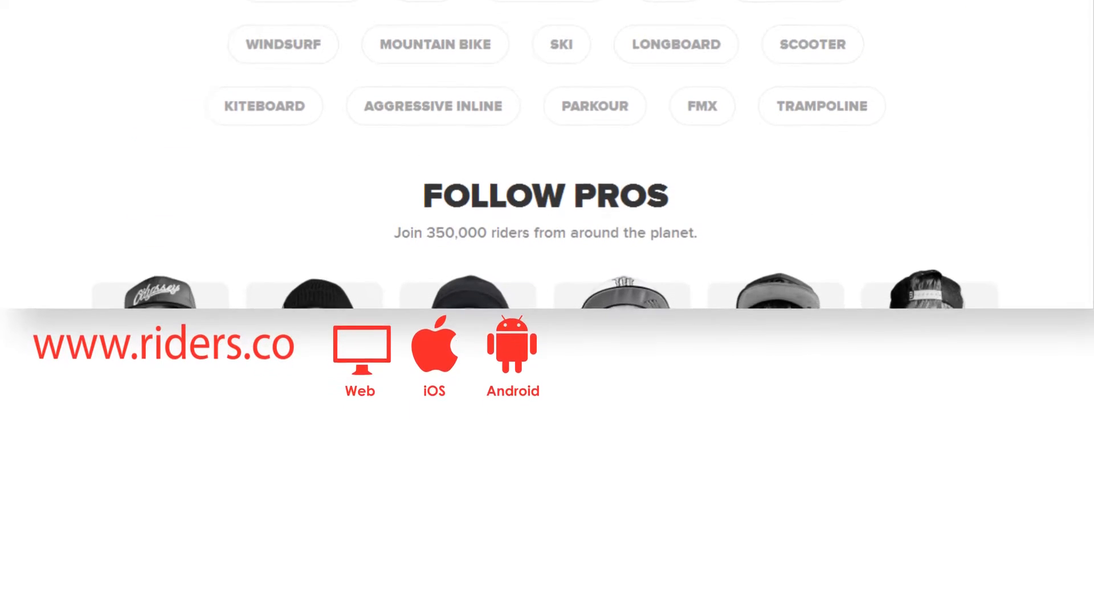
{"action": "scroll", "scroll_direction": "down", "scroll_amount": 3}
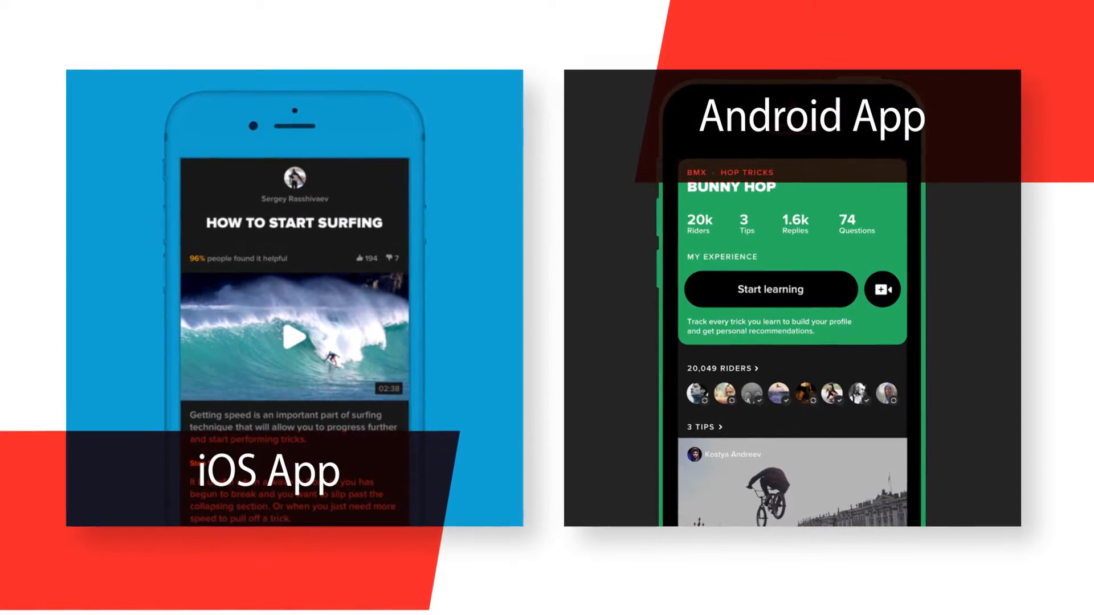
{"action": "scroll", "scroll_direction": "down", "scroll_amount": 3}
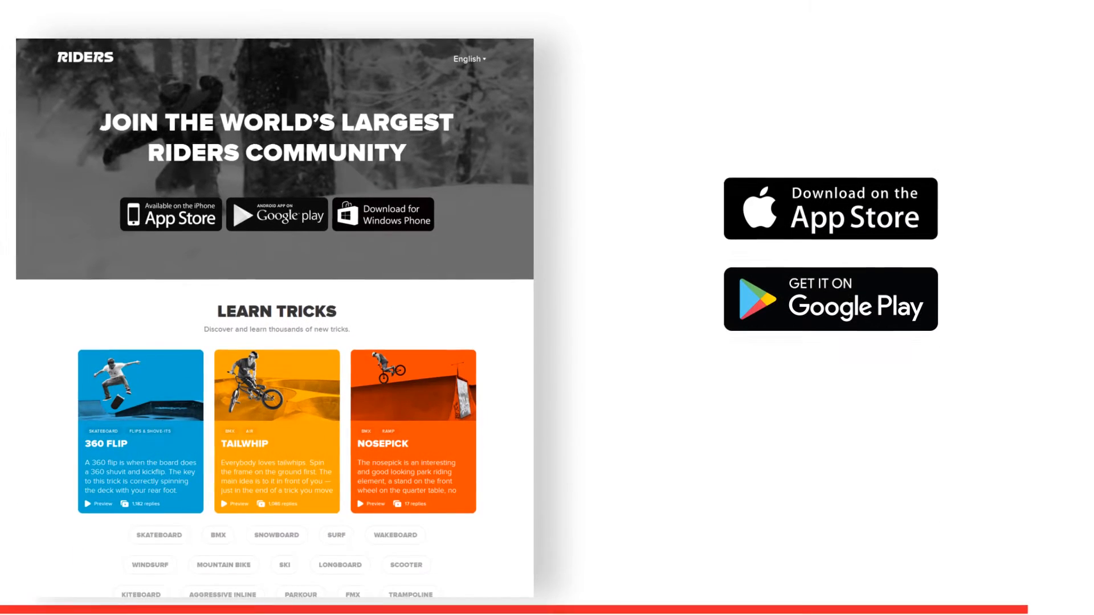
{"action": "scroll", "scroll_direction": "down", "scroll_amount": 3}
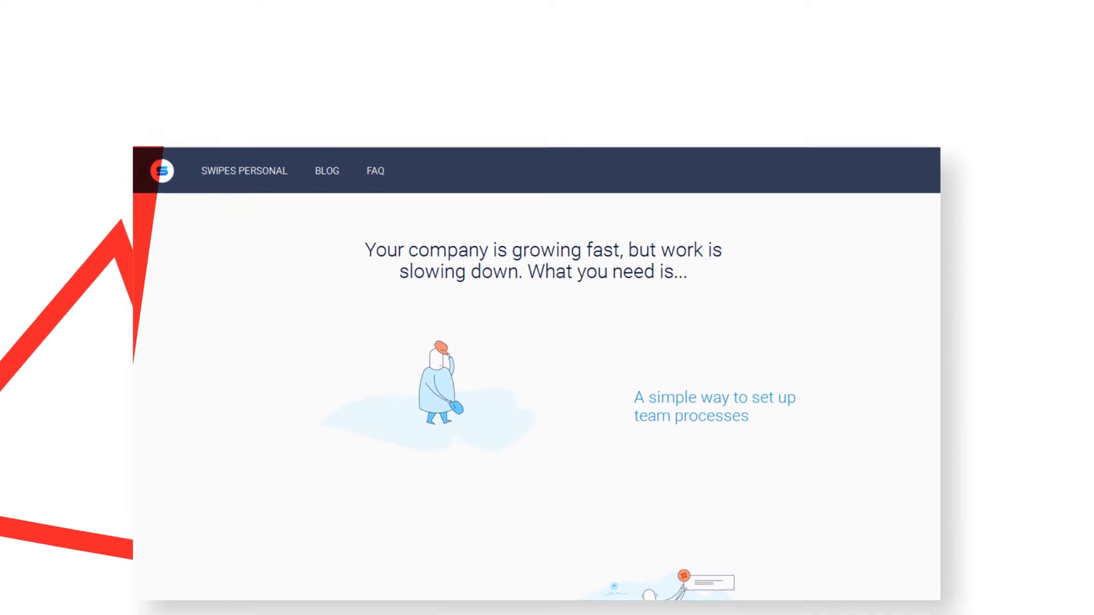
{"action": "scroll", "scroll_direction": "down", "scroll_amount": 3}
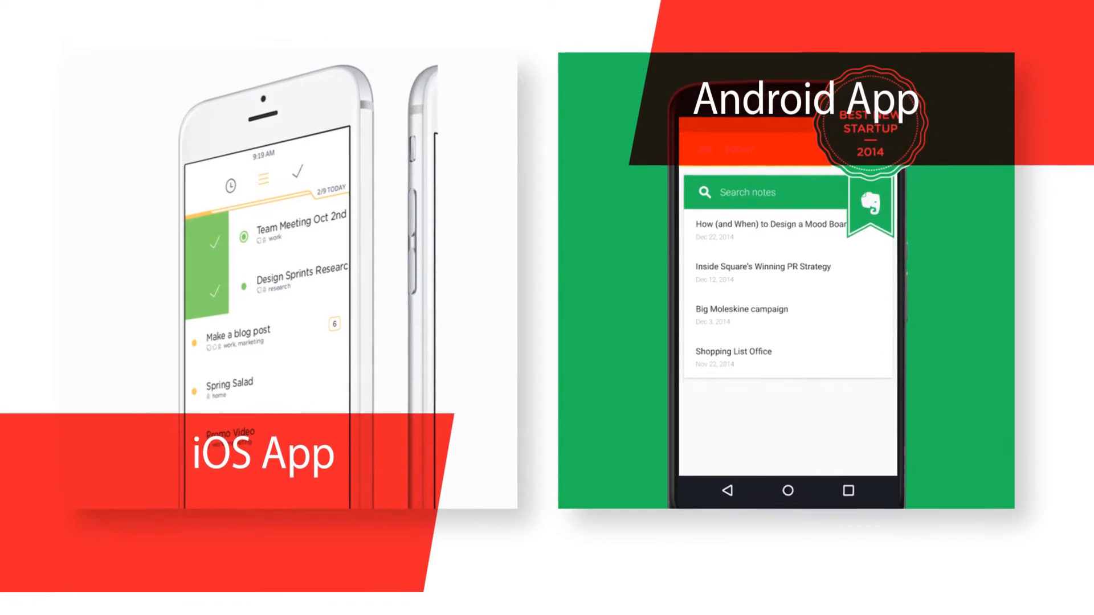
{"action": "scroll", "scroll_direction": "down", "scroll_amount": 3}
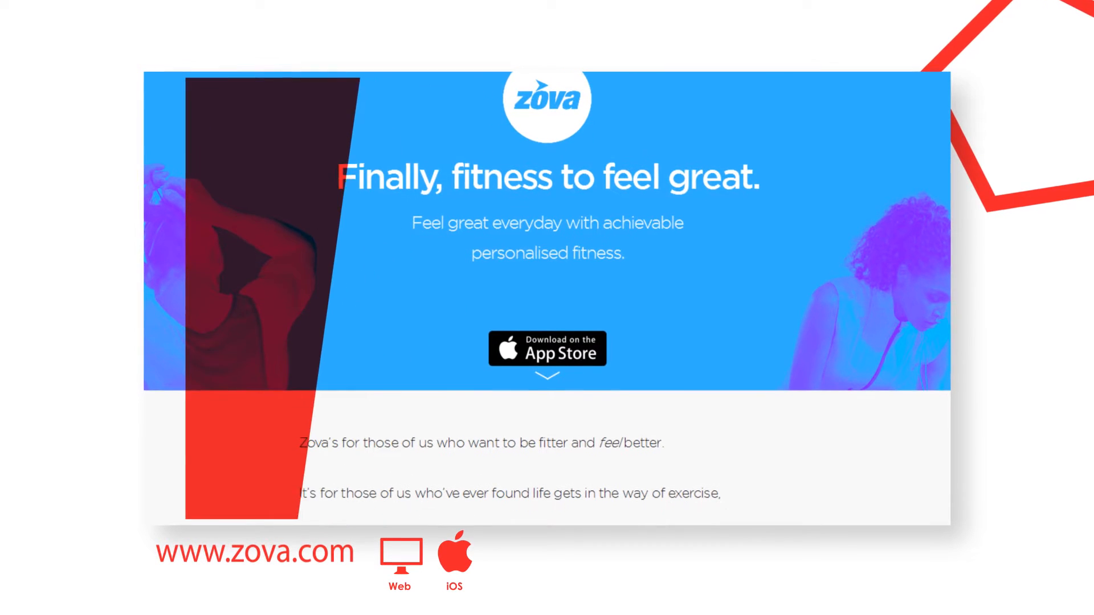
{"action": "scroll", "scroll_direction": "down", "scroll_amount": 3}
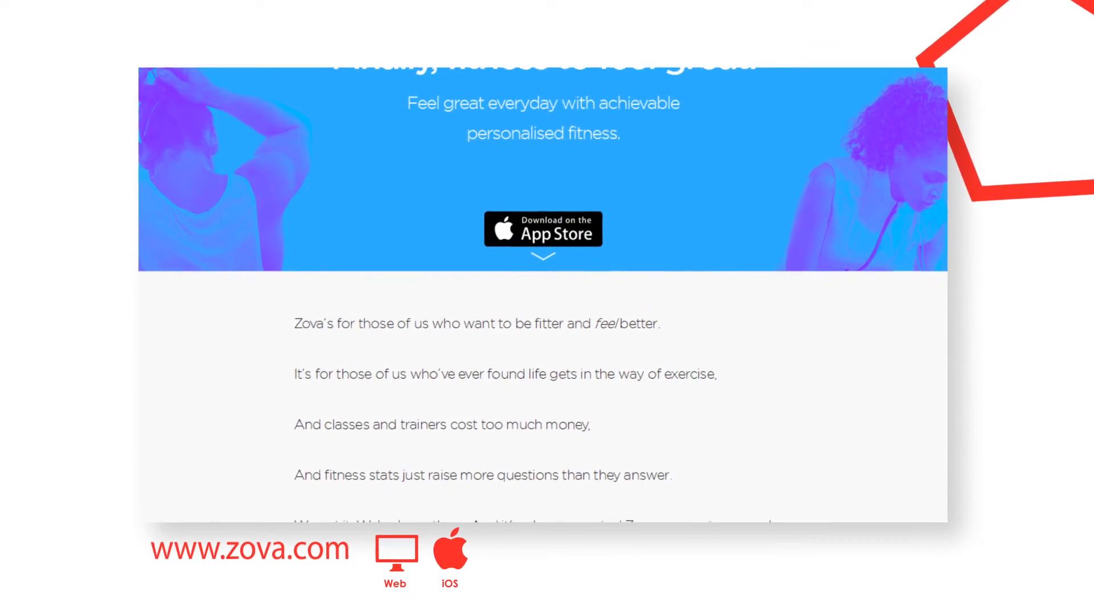
{"action": "scroll", "scroll_direction": "down", "scroll_amount": 3}
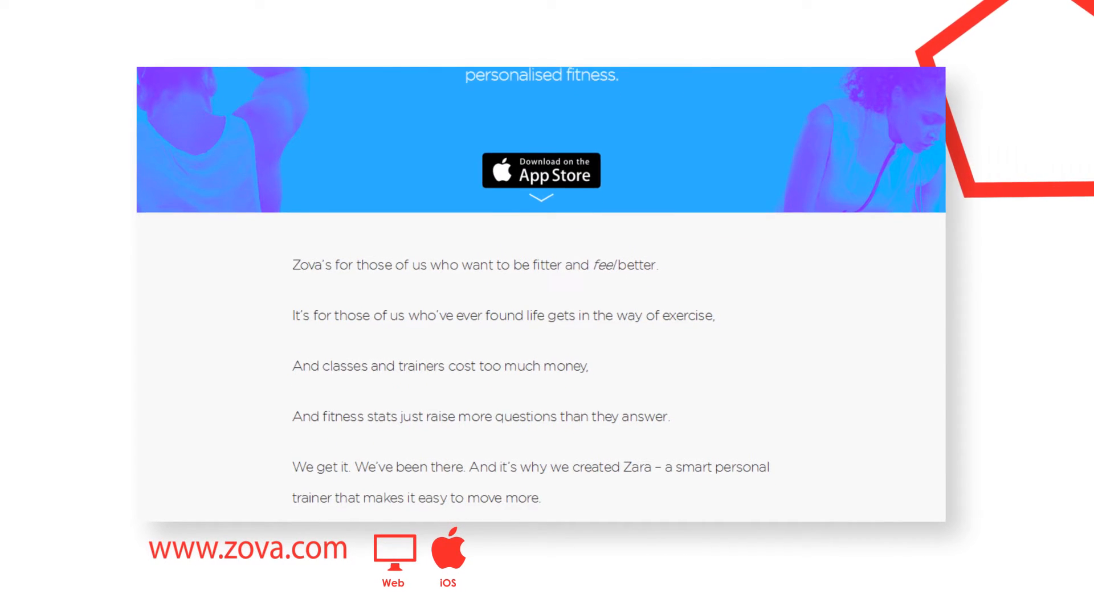
{"action": "scroll", "scroll_direction": "down", "scroll_amount": 3}
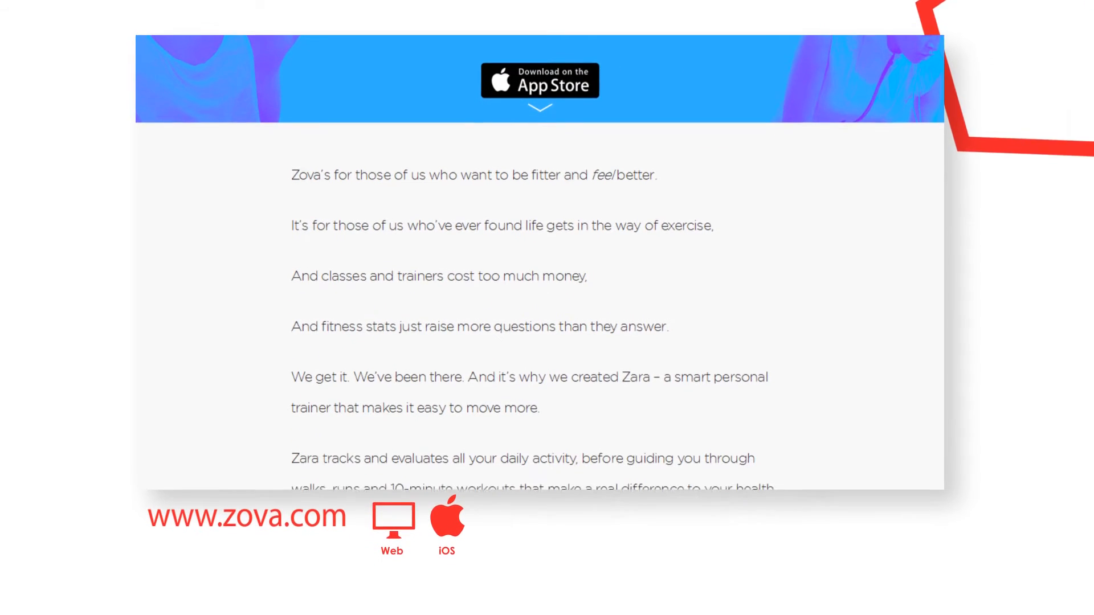
{"action": "scroll", "scroll_direction": "down", "scroll_amount": 3}
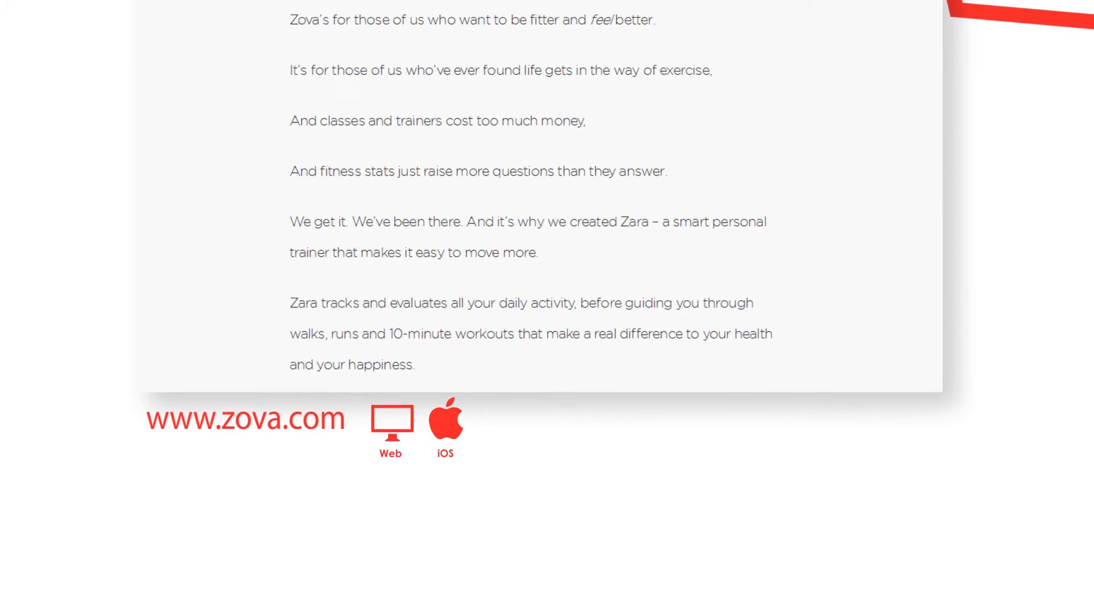
{"action": "scroll", "scroll_direction": "down", "scroll_amount": 3}
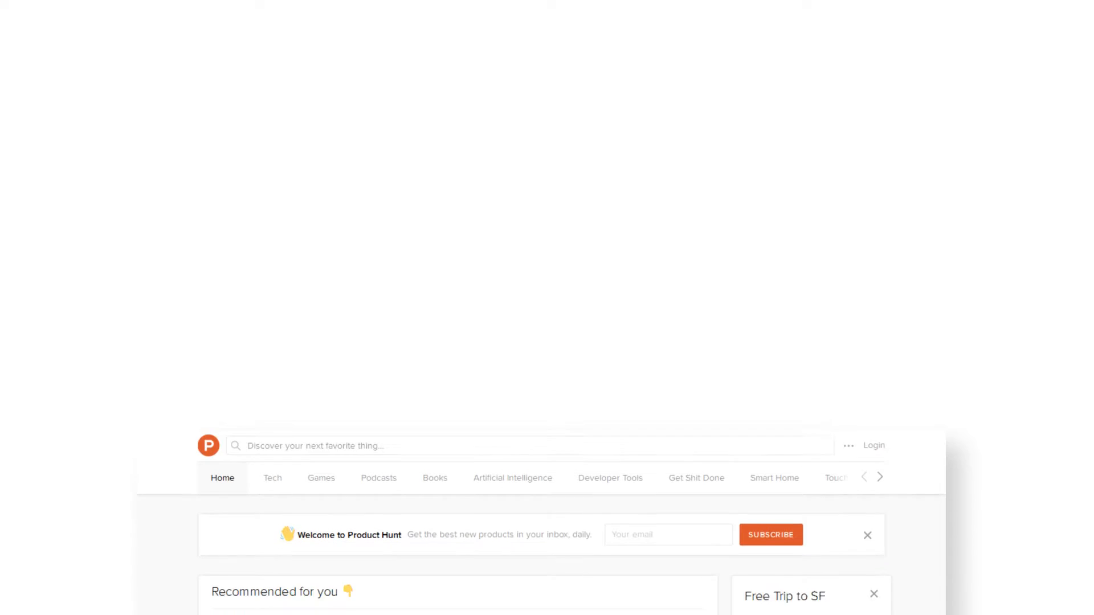
{"action": "scroll", "scroll_direction": "down", "scroll_amount": 3}
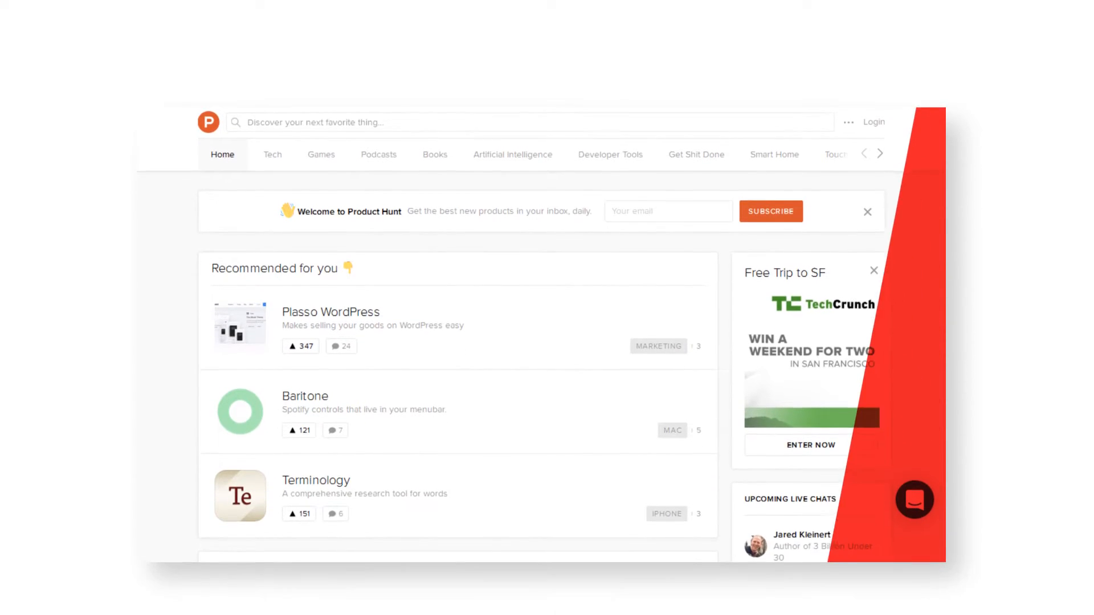
{"action": "scroll", "scroll_direction": "down", "scroll_amount": 3}
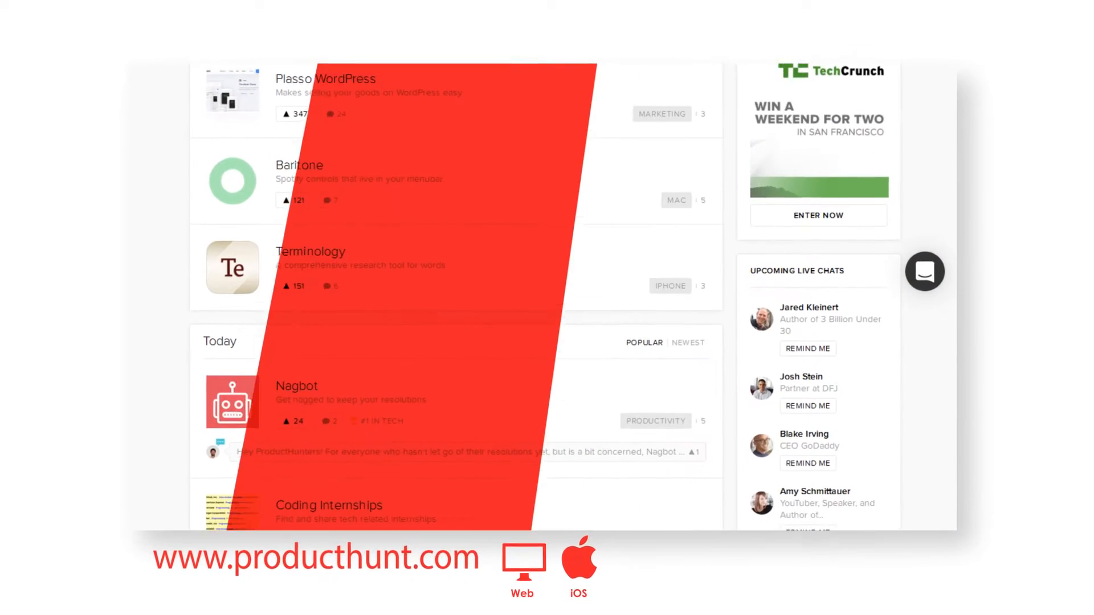
{"action": "scroll", "scroll_direction": "down", "scroll_amount": 3}
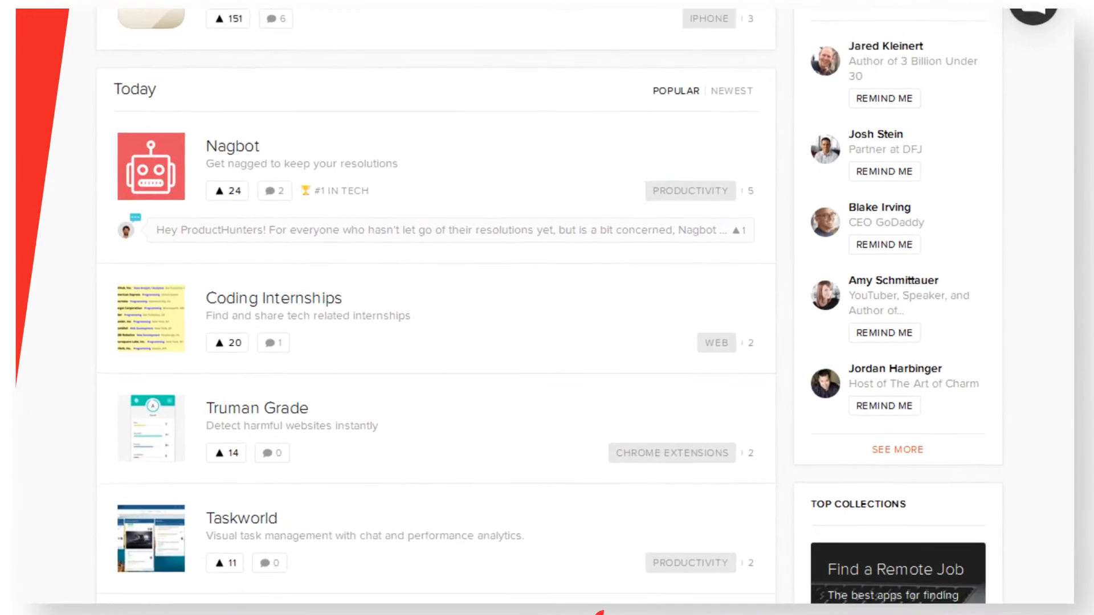
{"action": "scroll", "scroll_direction": "down", "scroll_amount": 3}
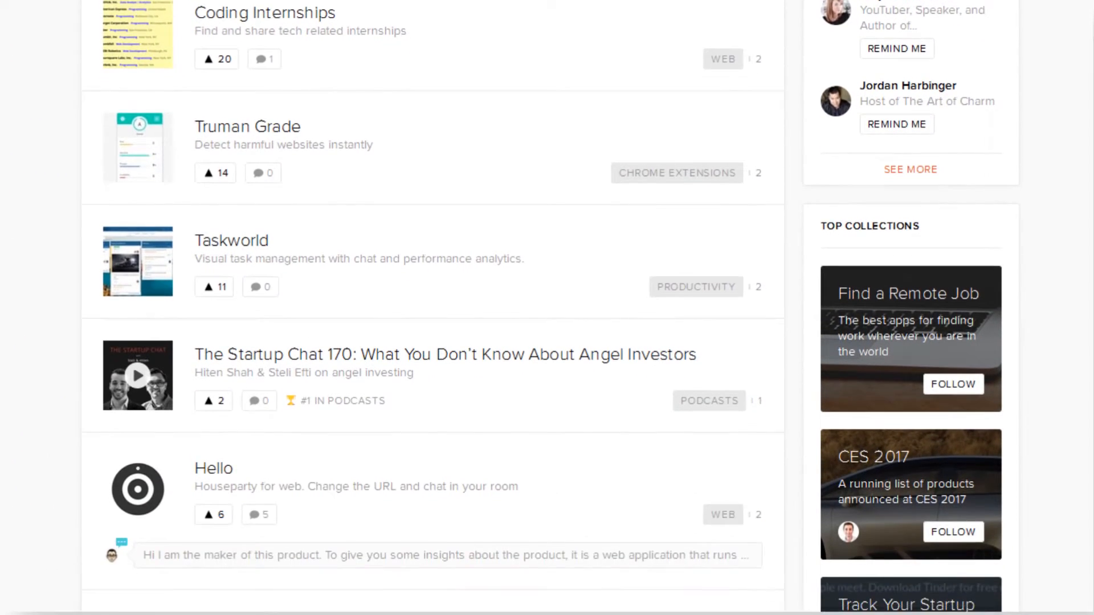
{"action": "scroll", "scroll_direction": "down", "scroll_amount": 3}
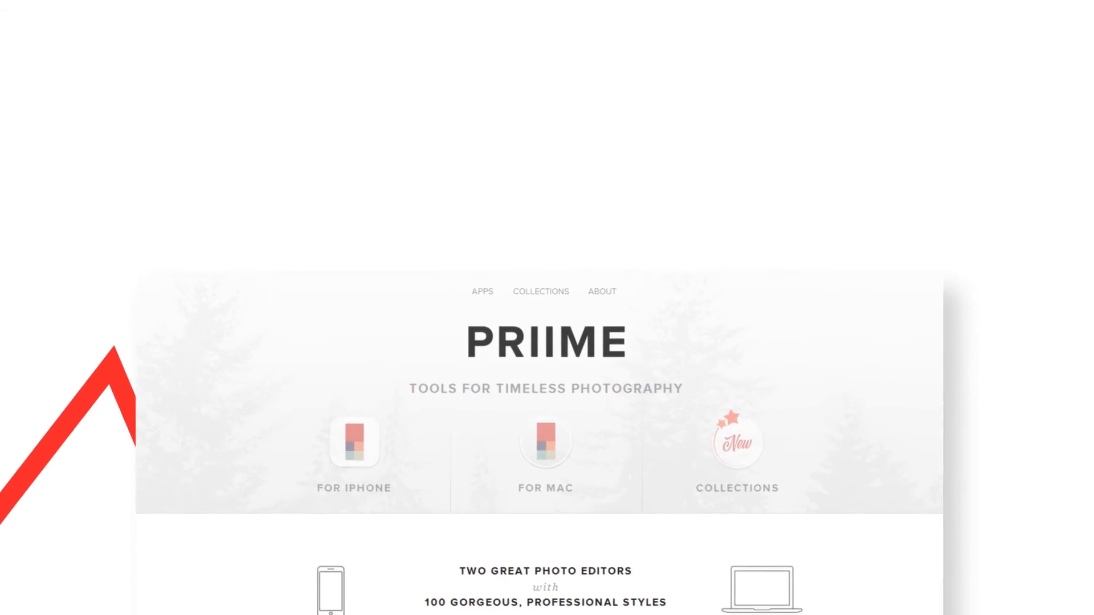
{"action": "scroll", "scroll_direction": "down", "scroll_amount": 3}
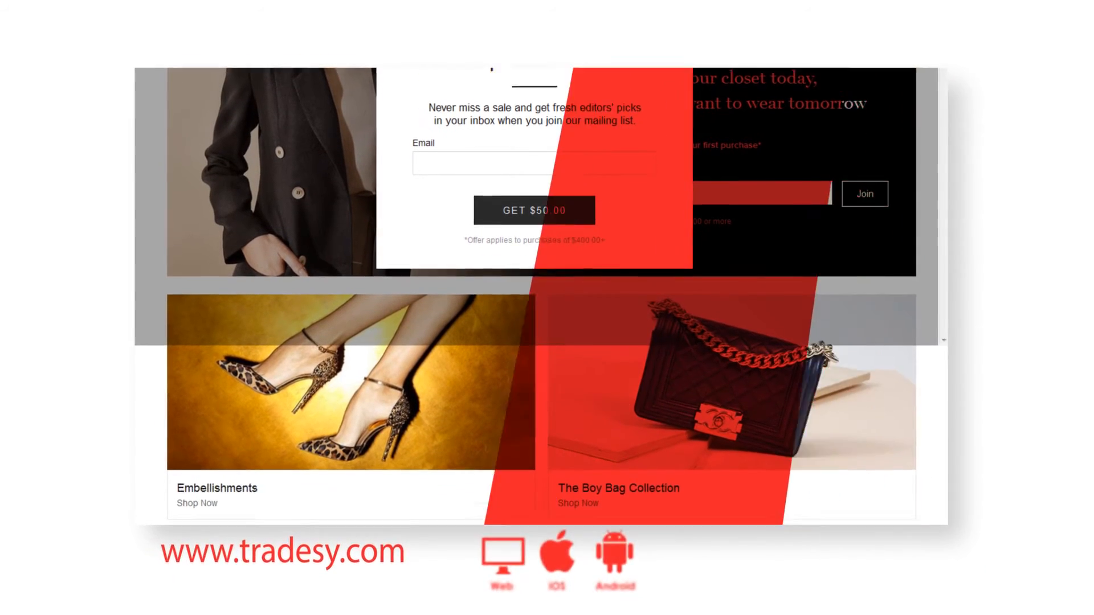
{"action": "scroll", "scroll_direction": "down", "scroll_amount": 3}
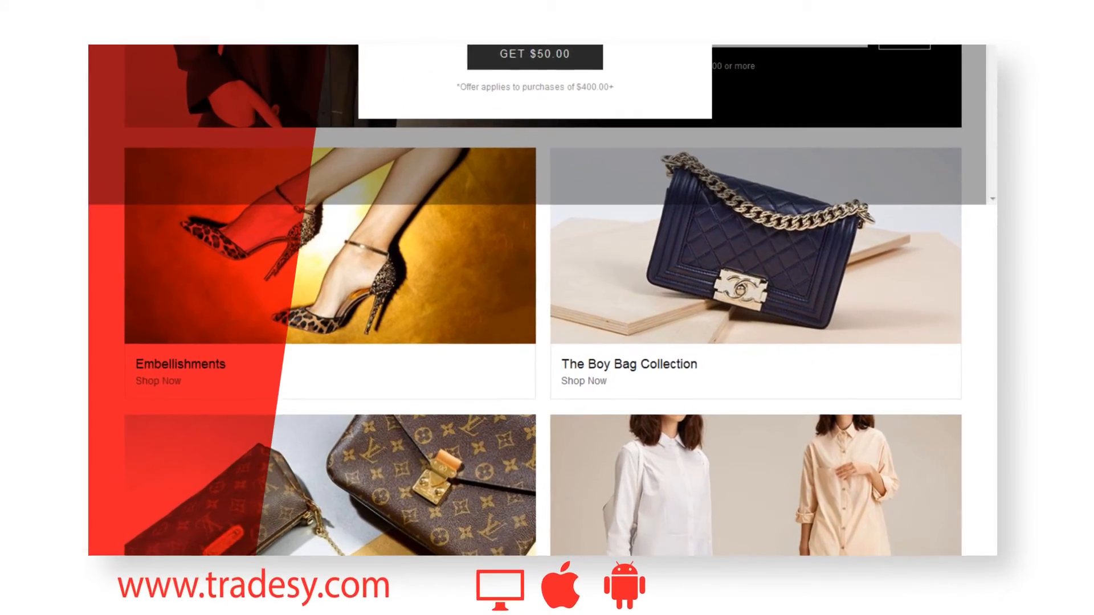
{"action": "scroll", "scroll_direction": "down", "scroll_amount": 3}
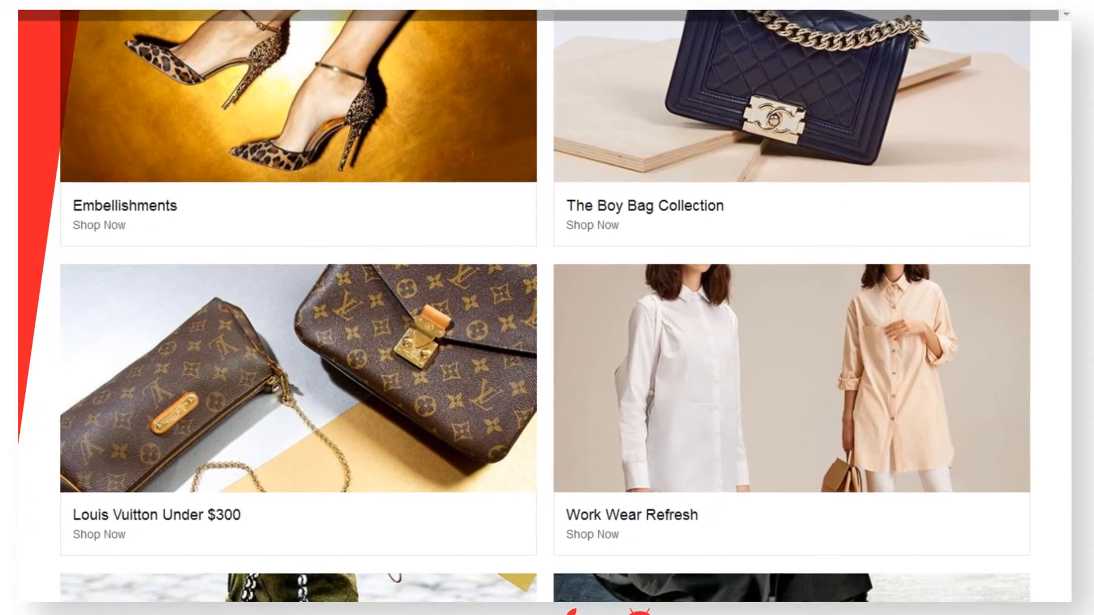
{"action": "scroll", "scroll_direction": "down", "scroll_amount": 3}
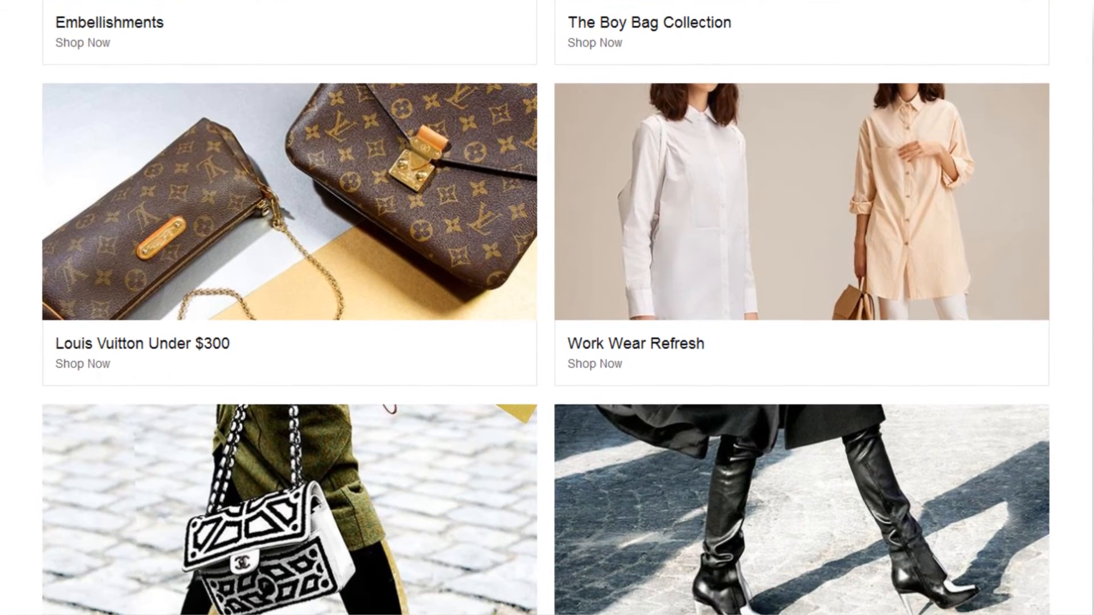
{"action": "scroll", "scroll_direction": "down", "scroll_amount": 3}
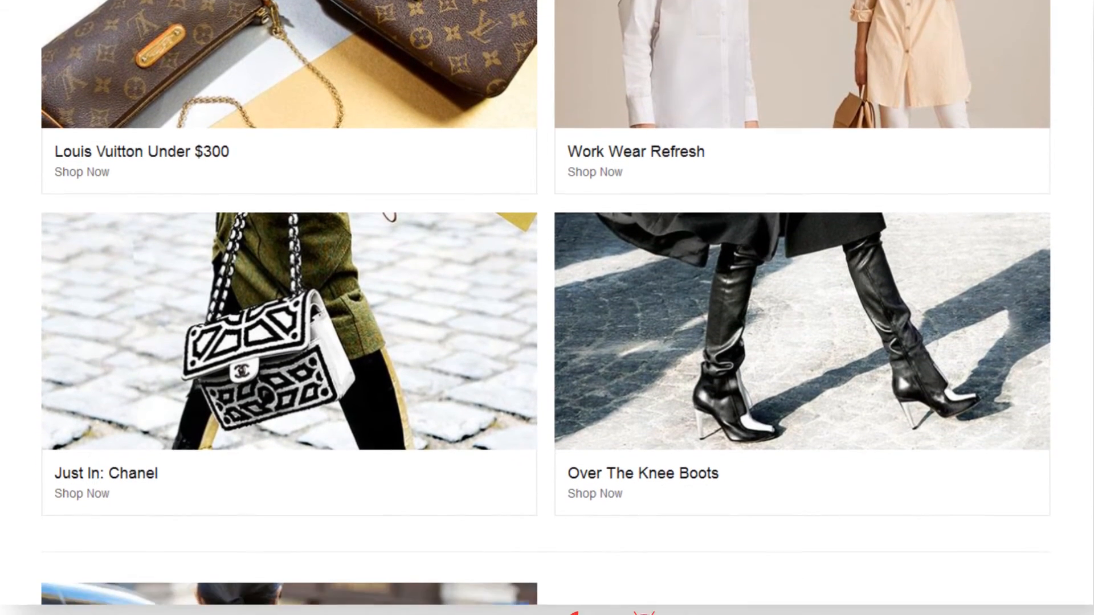
{"action": "scroll", "scroll_direction": "down", "scroll_amount": 3}
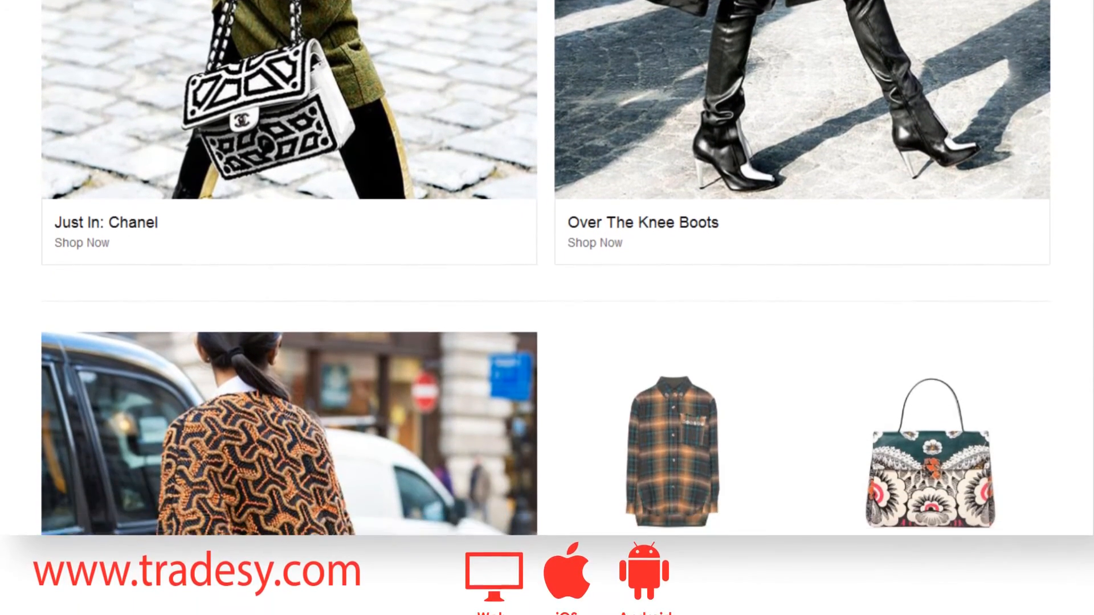
{"action": "scroll", "scroll_direction": "down", "scroll_amount": 3}
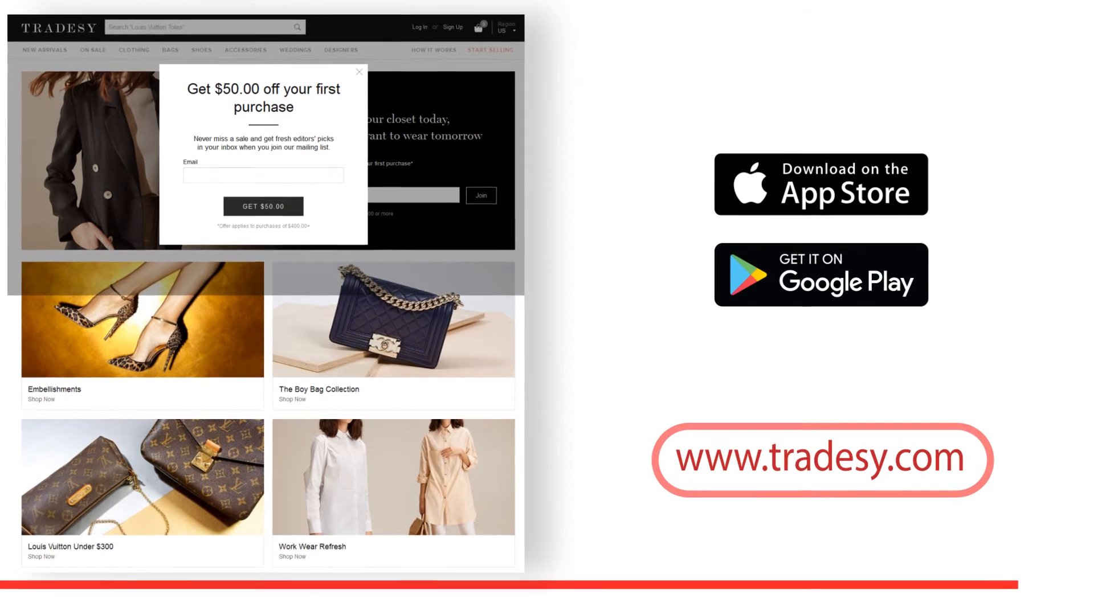
{"action": "scroll", "scroll_direction": "down", "scroll_amount": 3}
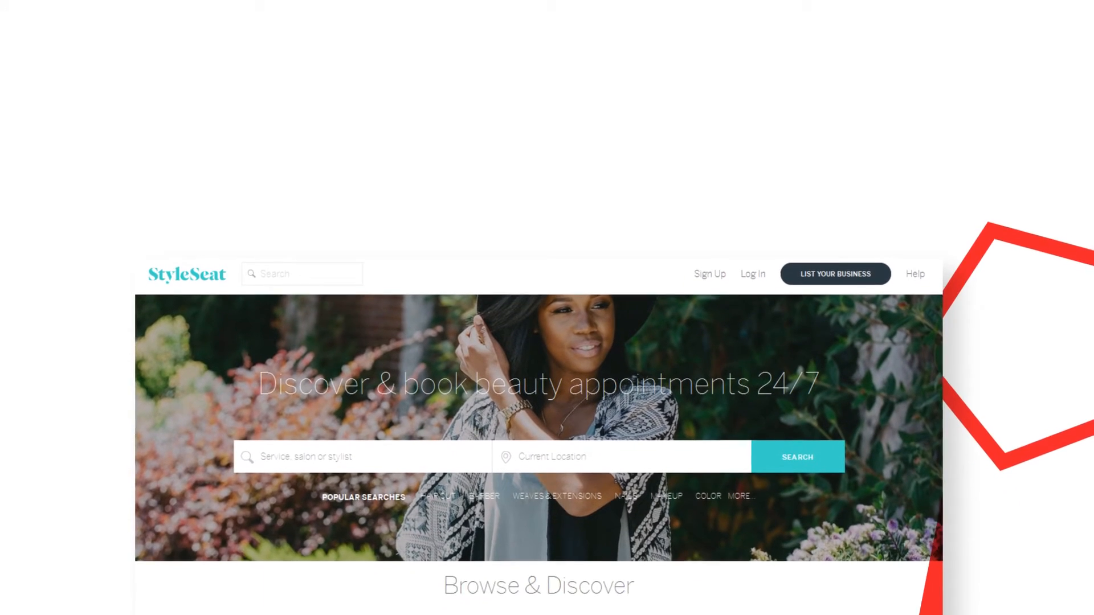
{"action": "scroll", "scroll_direction": "down", "scroll_amount": 3}
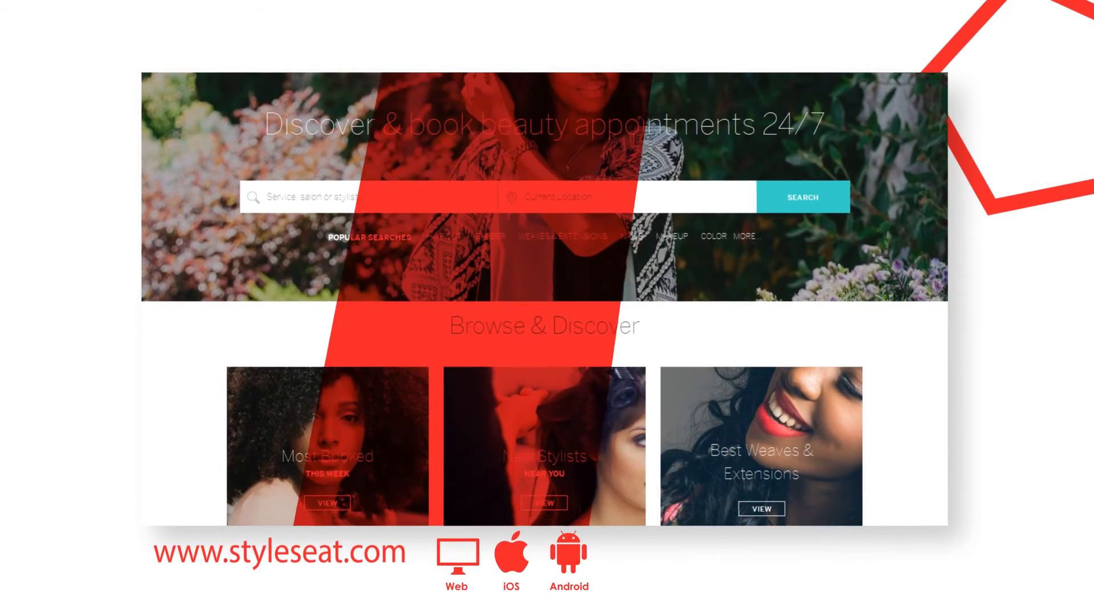
{"action": "scroll", "scroll_direction": "down", "scroll_amount": 3}
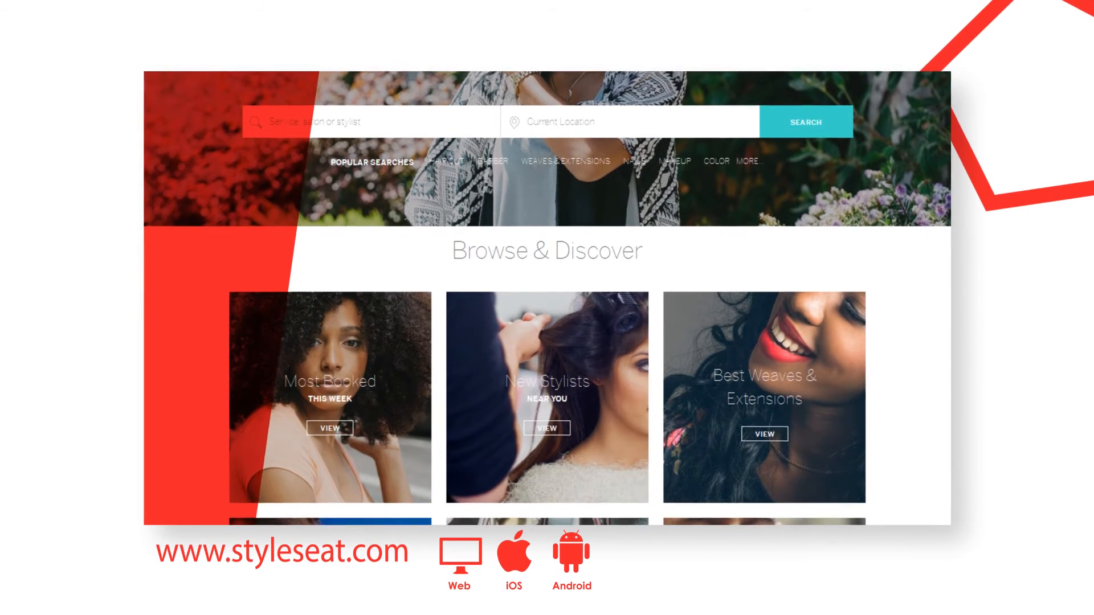
{"action": "scroll", "scroll_direction": "down", "scroll_amount": 3}
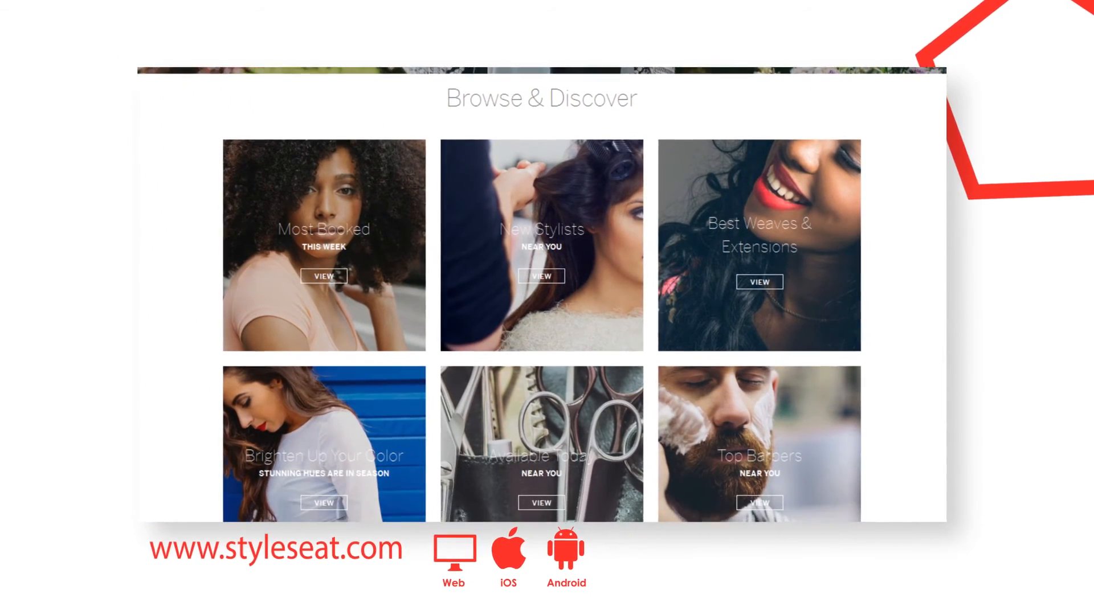
{"action": "scroll", "scroll_direction": "down", "scroll_amount": 3}
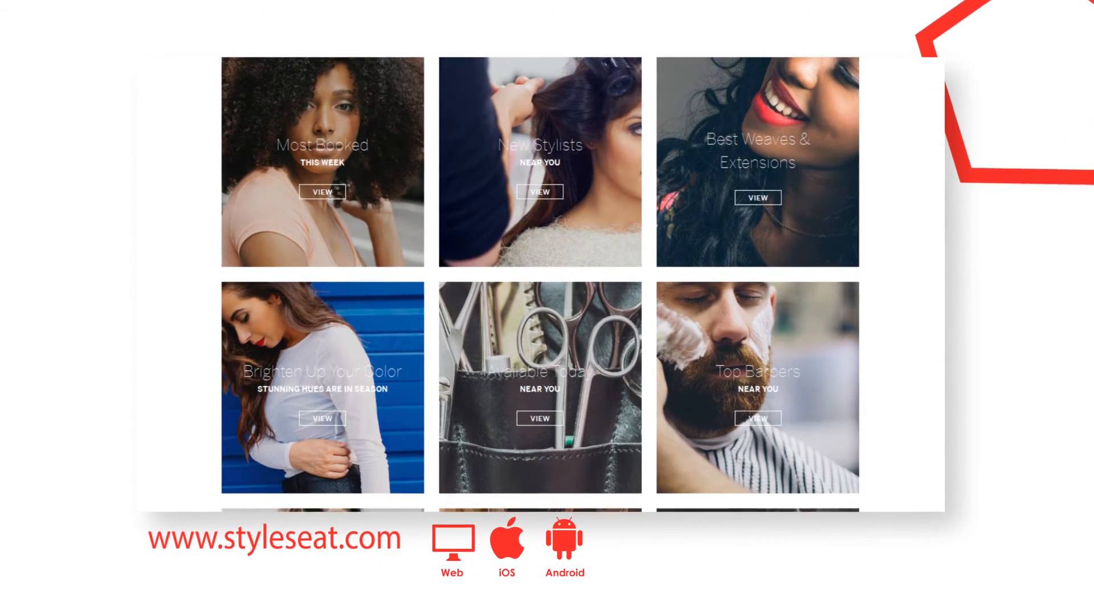
{"action": "scroll", "scroll_direction": "down", "scroll_amount": 3}
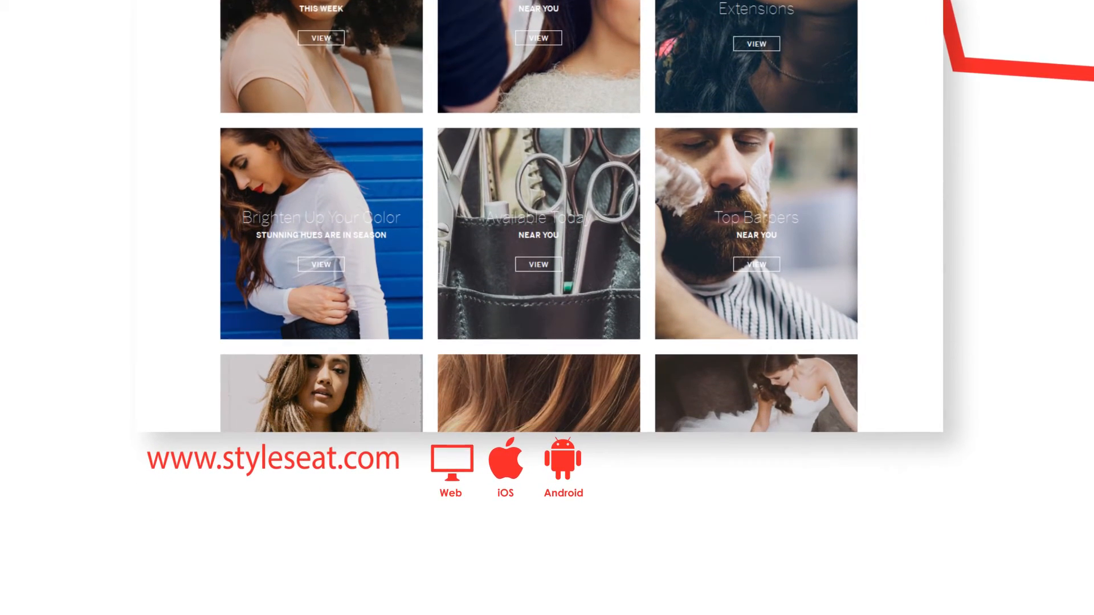
{"action": "scroll", "scroll_direction": "down", "scroll_amount": 3}
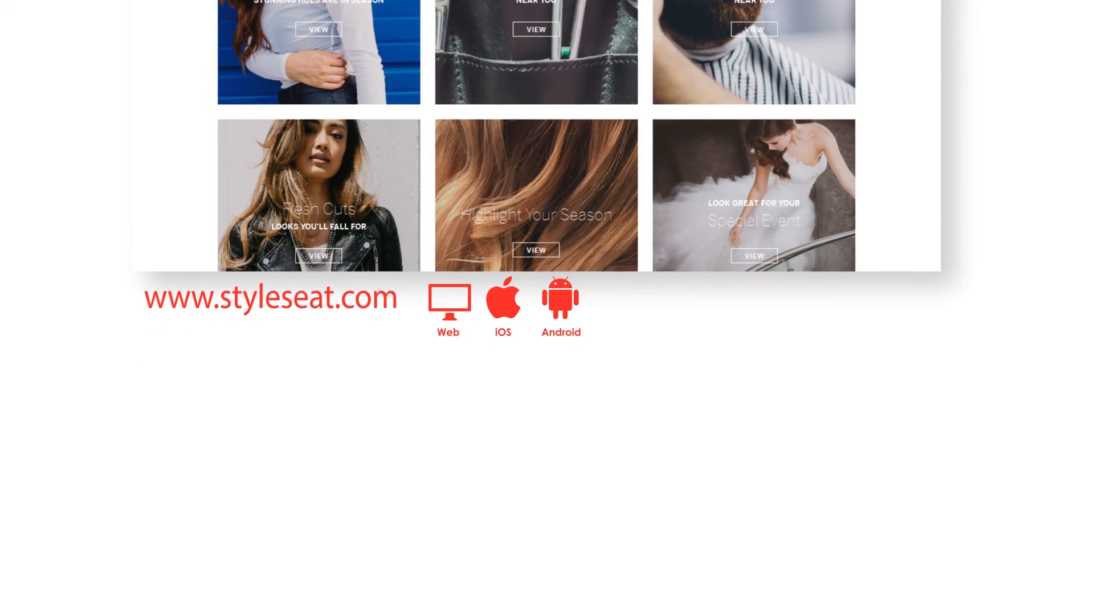
{"action": "scroll", "scroll_direction": "down", "scroll_amount": 3}
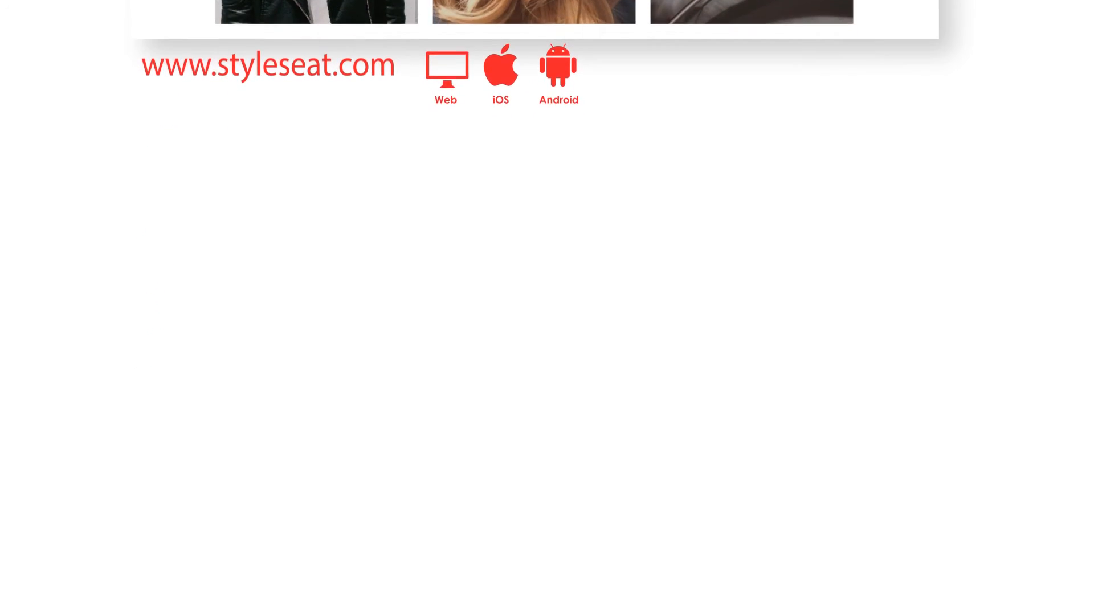
{"action": "scroll", "scroll_direction": "down", "scroll_amount": 3}
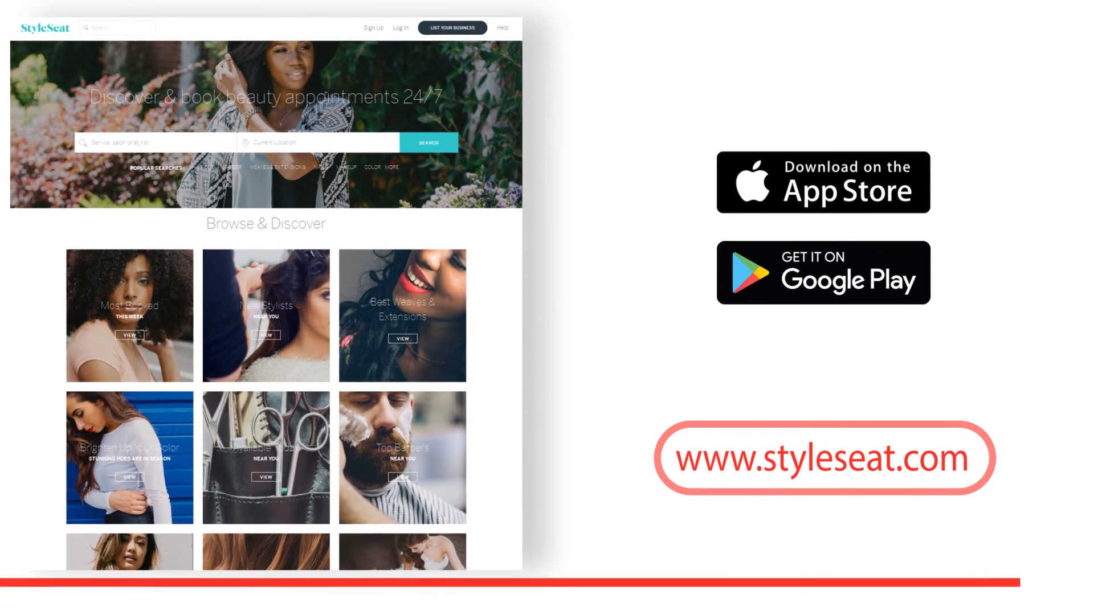
{"action": "scroll", "scroll_direction": "down", "scroll_amount": 3}
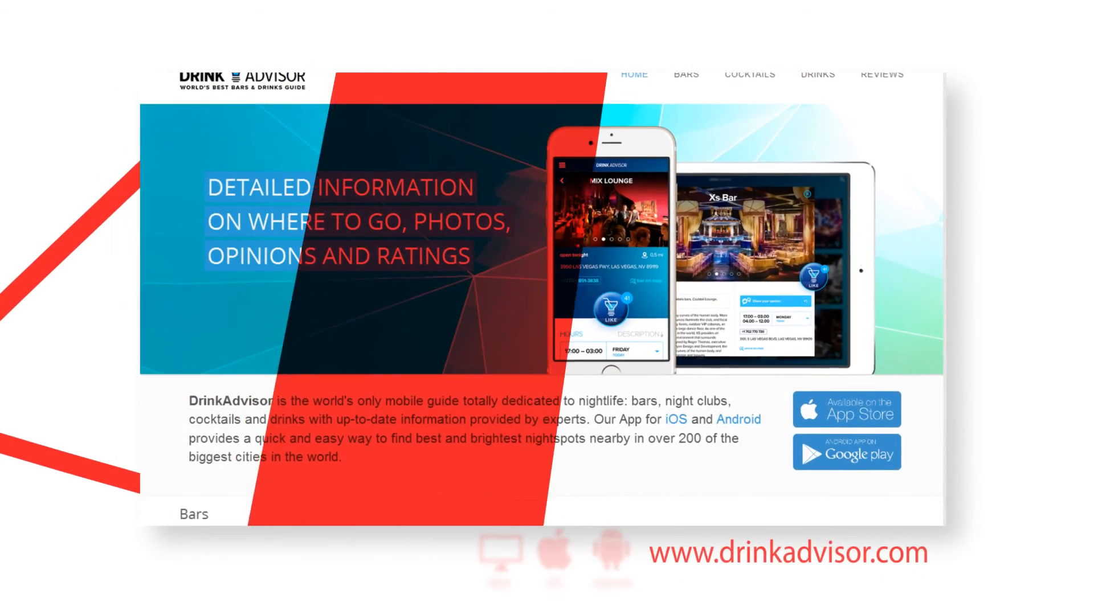
{"action": "scroll", "scroll_direction": "down", "scroll_amount": 3}
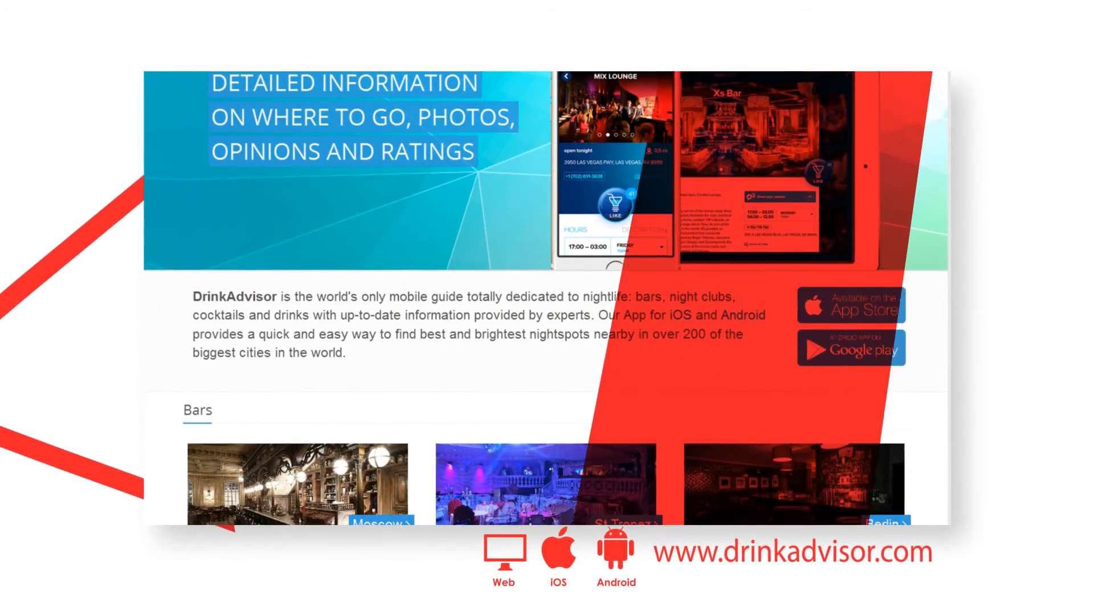
{"action": "scroll", "scroll_direction": "down", "scroll_amount": 3}
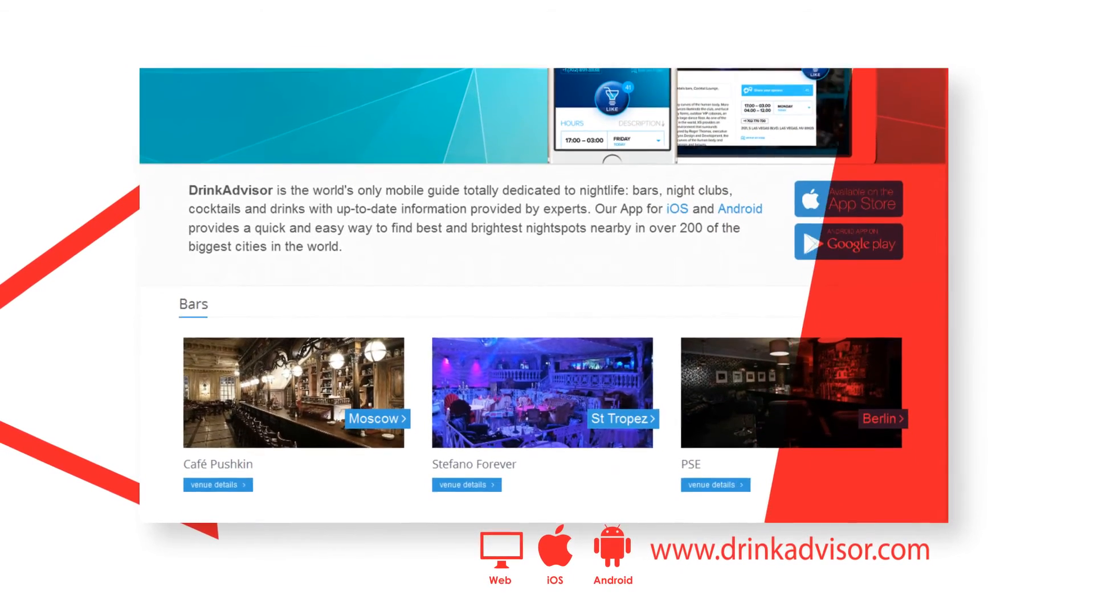
{"action": "scroll", "scroll_direction": "down", "scroll_amount": 3}
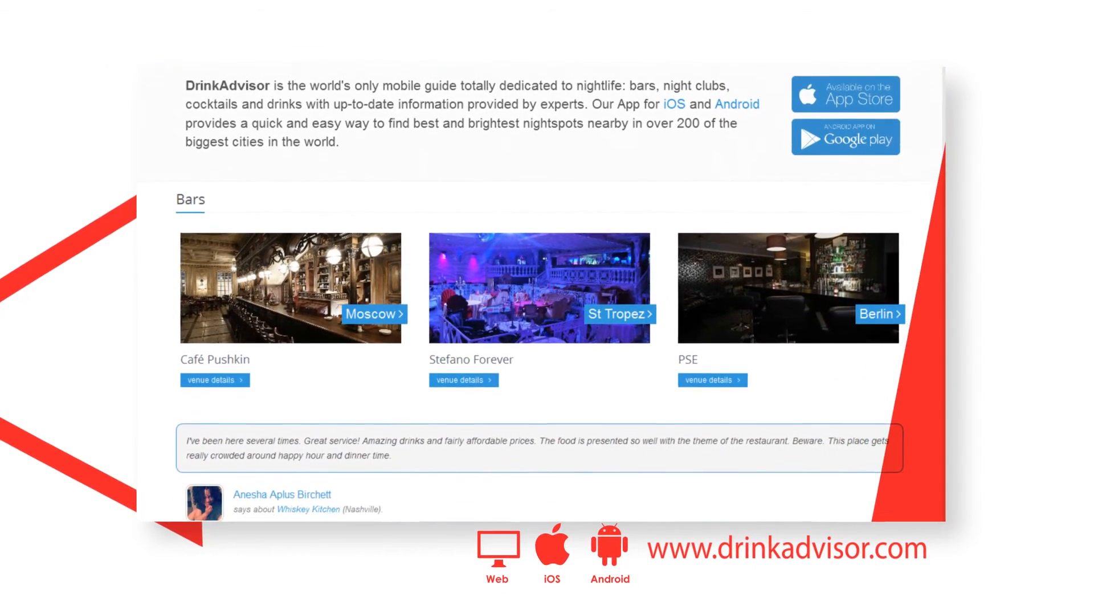
{"action": "scroll", "scroll_direction": "down", "scroll_amount": 3}
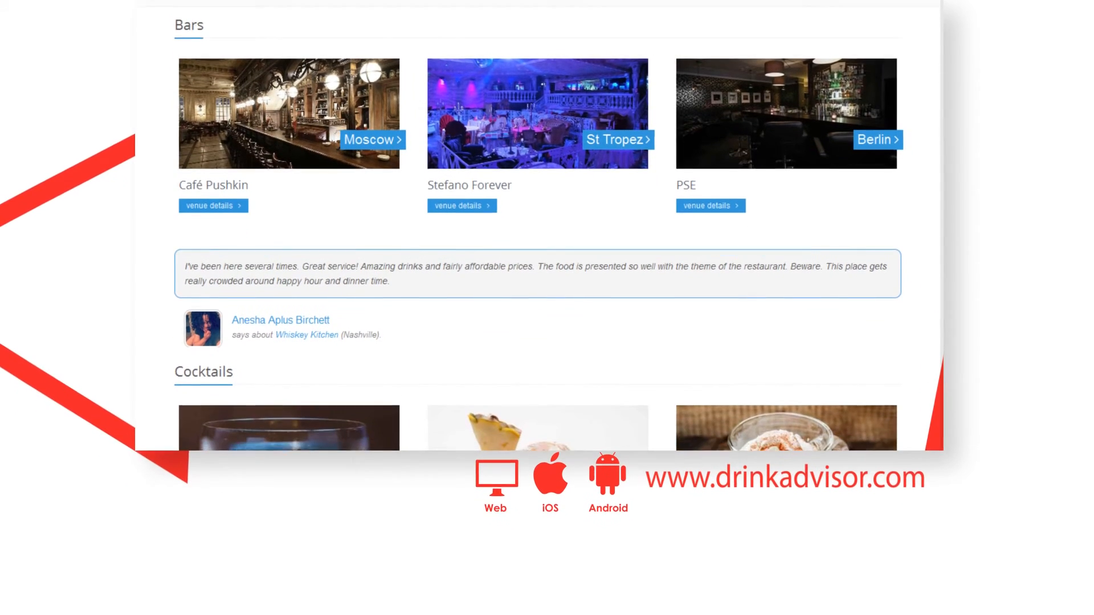
{"action": "scroll", "scroll_direction": "down", "scroll_amount": 3}
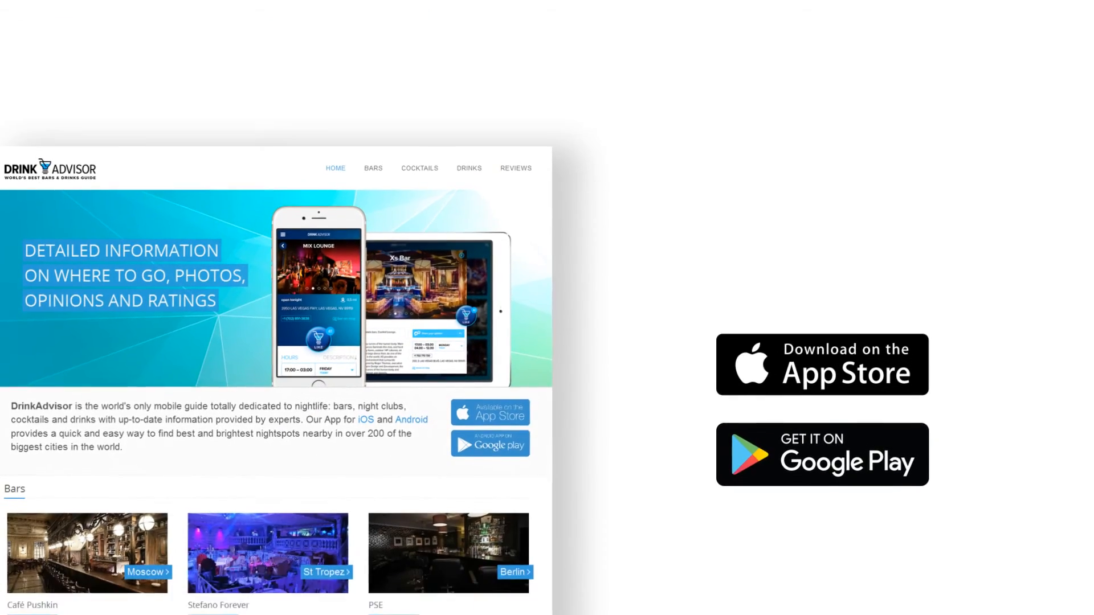
{"action": "scroll", "scroll_direction": "down", "scroll_amount": 3}
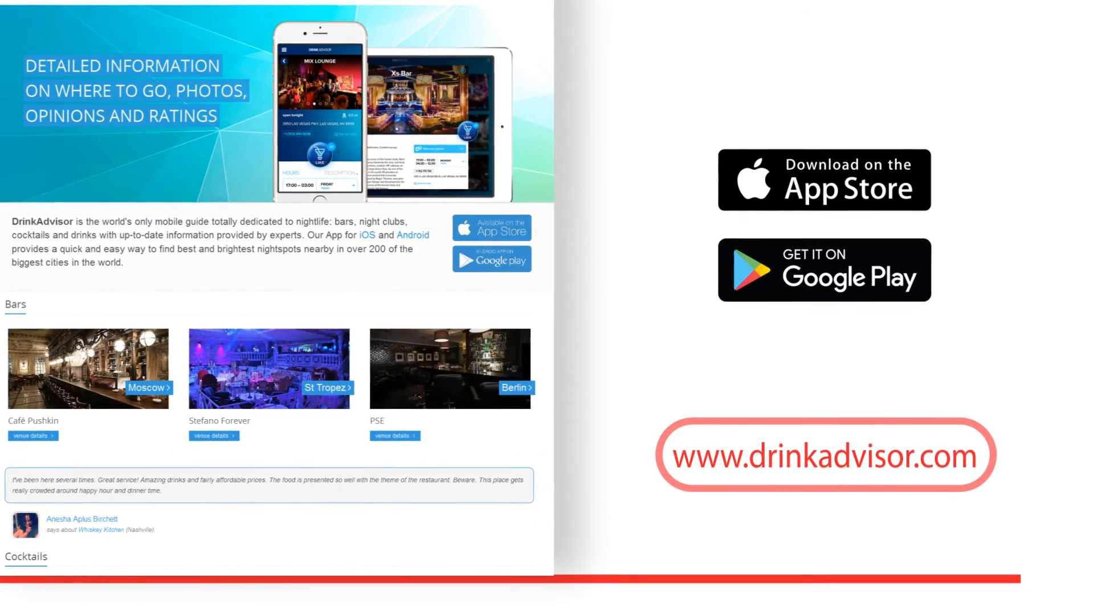
{"action": "scroll", "scroll_direction": "down", "scroll_amount": 3}
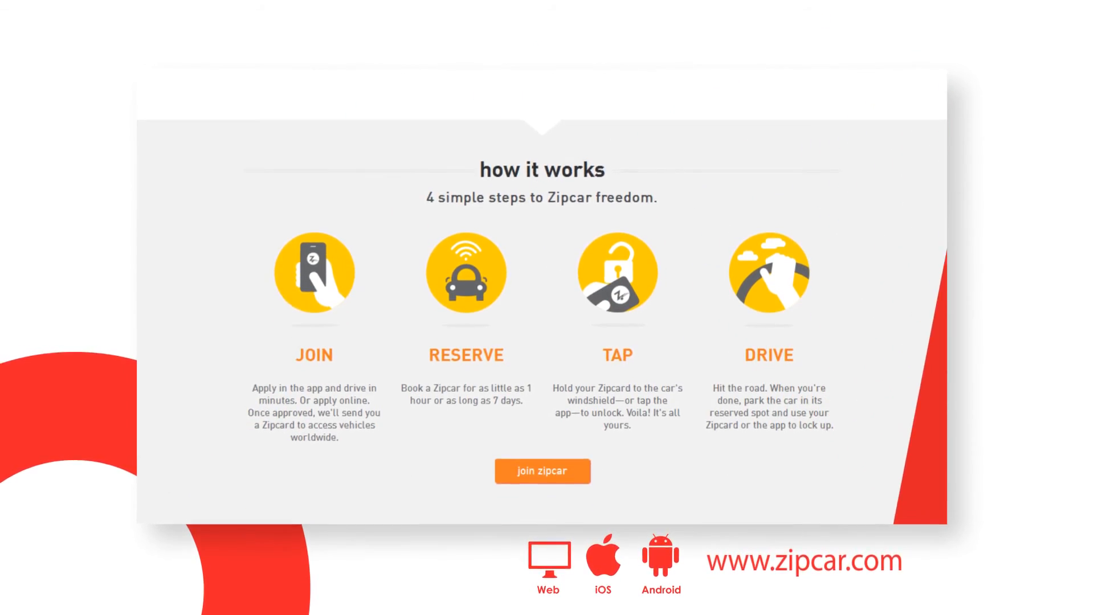
{"action": "scroll", "scroll_direction": "down", "scroll_amount": 3}
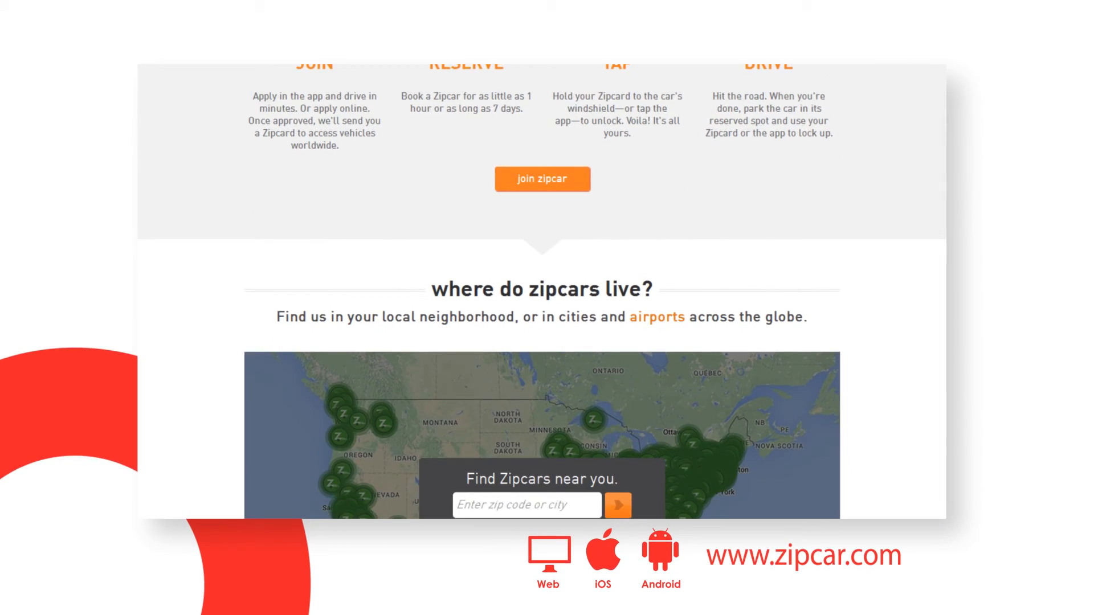
{"action": "scroll", "scroll_direction": "down", "scroll_amount": 3}
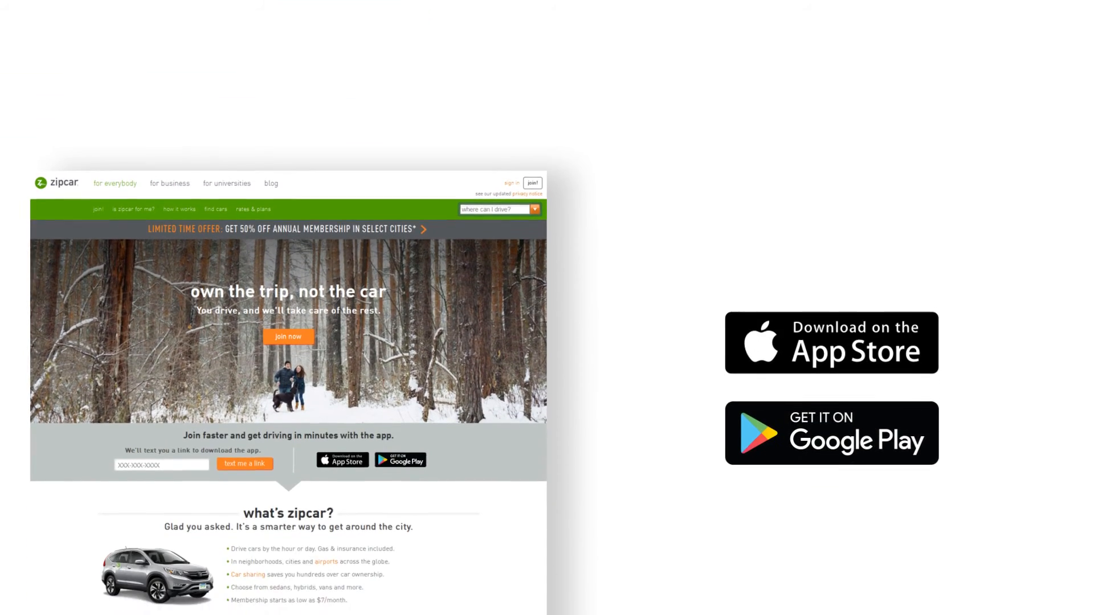
{"action": "scroll", "scroll_direction": "down", "scroll_amount": 3}
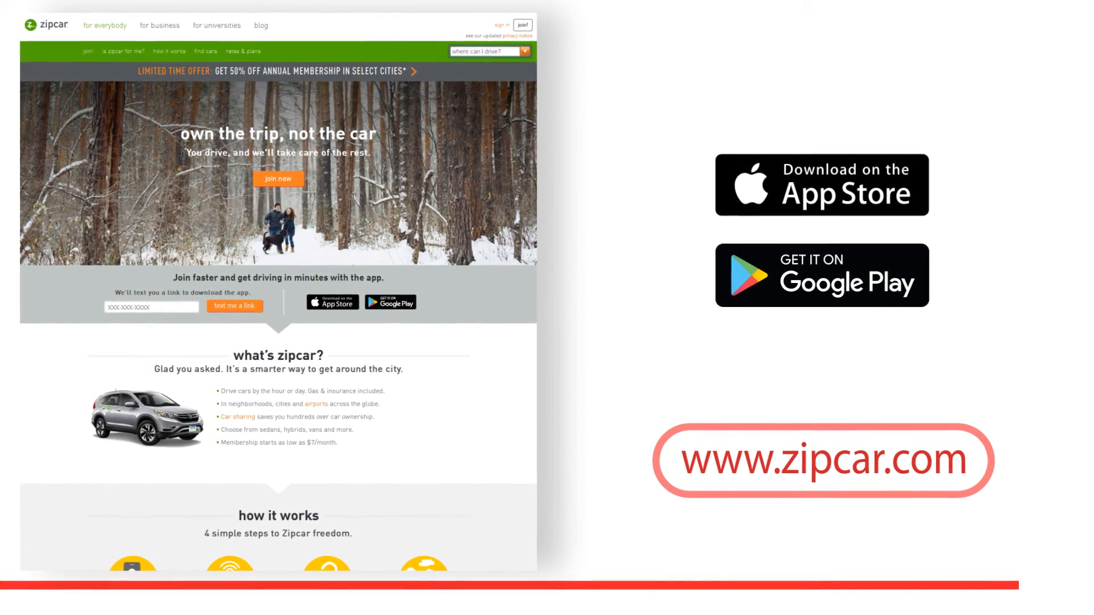
{"action": "scroll", "scroll_direction": "down", "scroll_amount": 3}
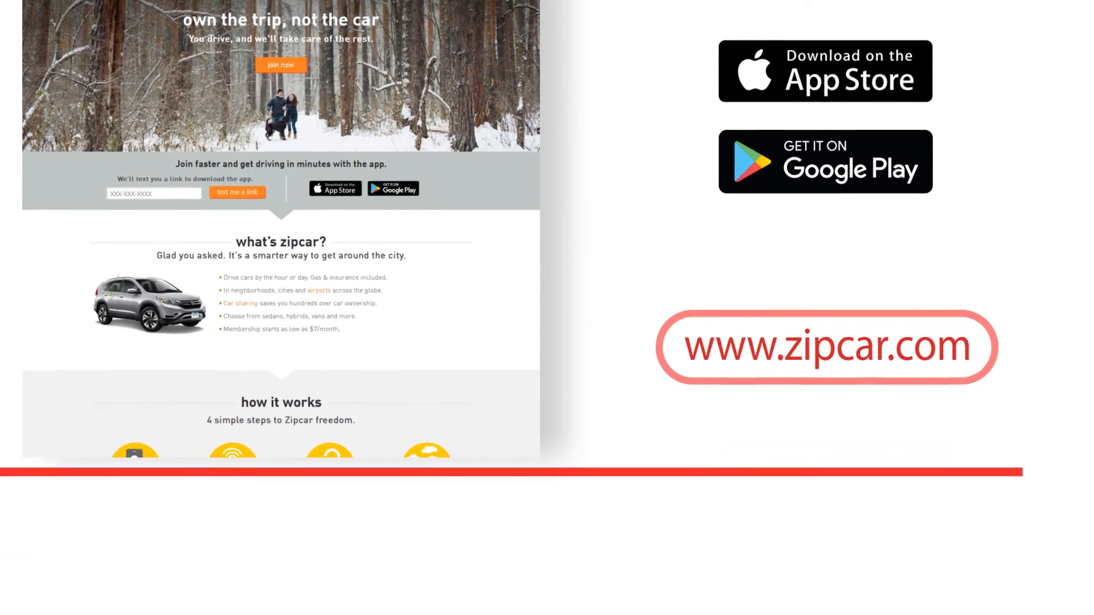